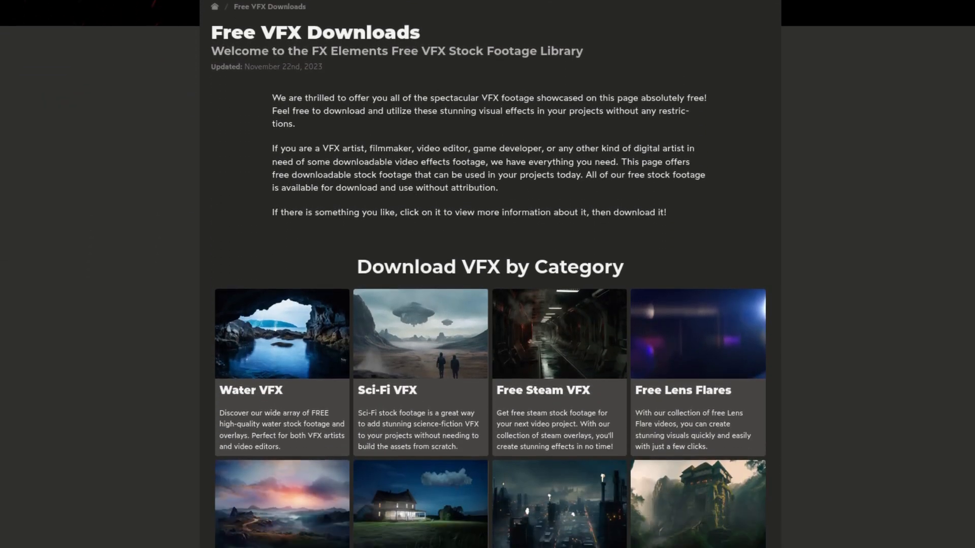
Browse the FX Elements free downloads and the All Collections fire and smoke asset grid.
scroll("down", 3)
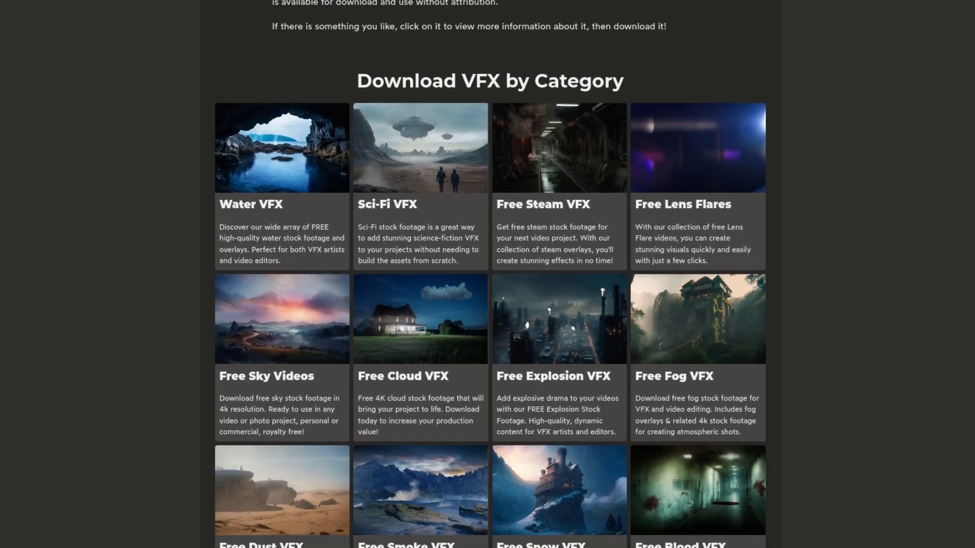
scroll("down", 3)
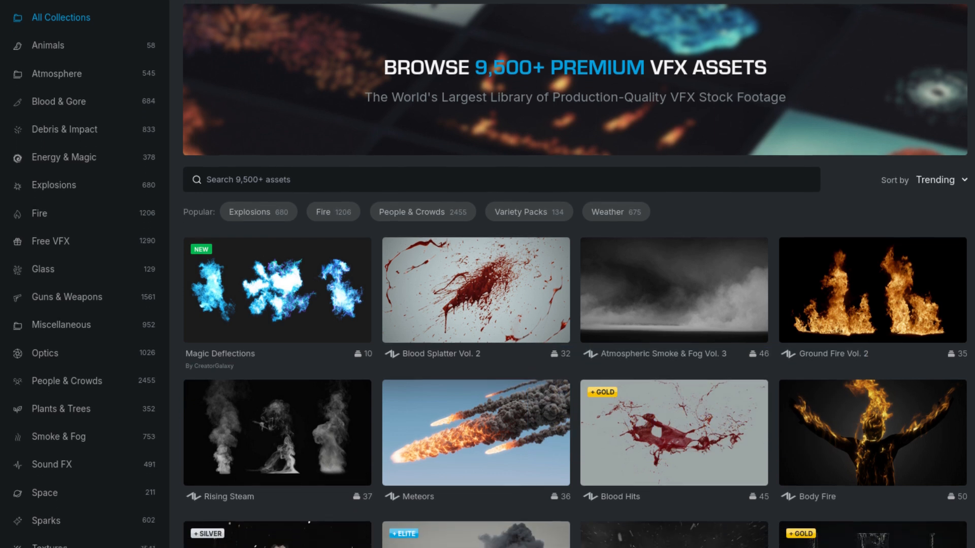
scroll("down", 3)
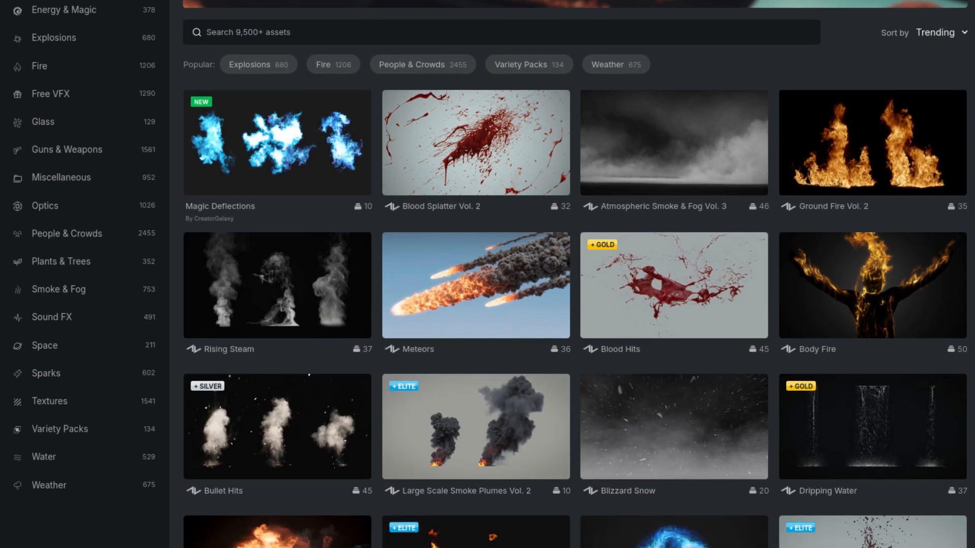
scroll("down", 3)
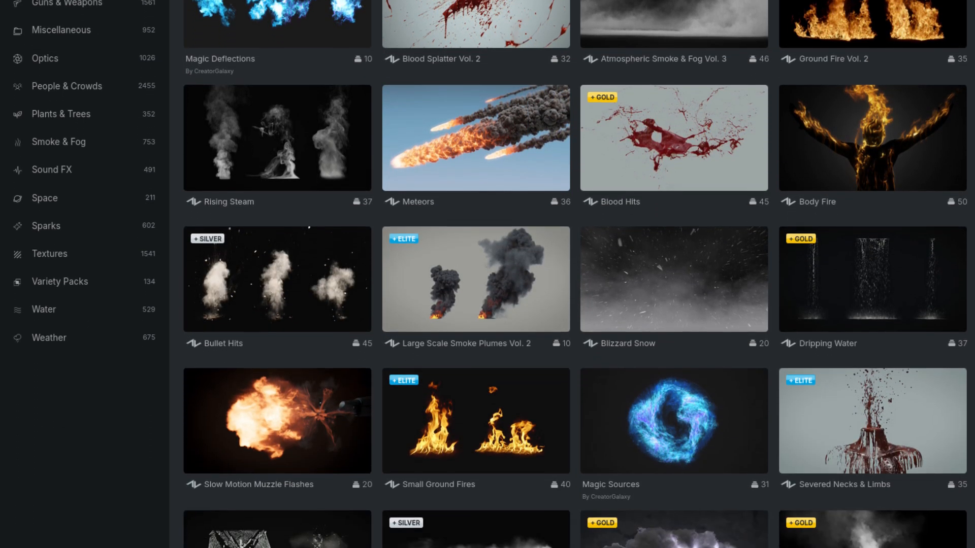
scroll("down", 3)
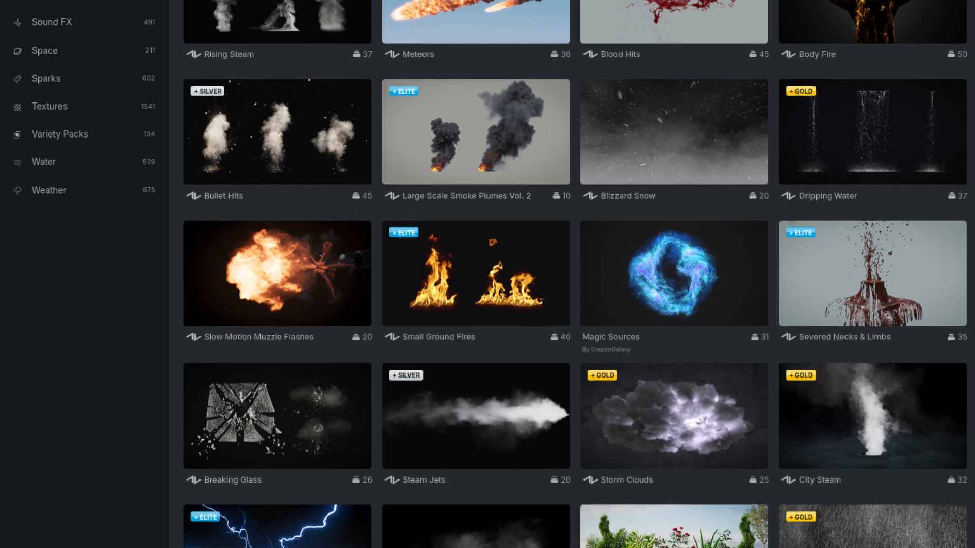
scroll("down", 3)
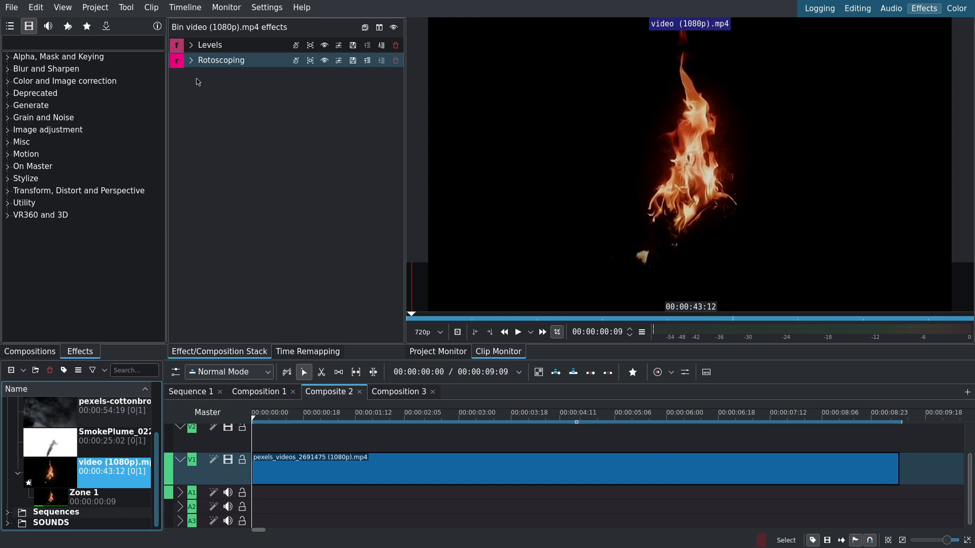
Set Levels input black to 50 and gamma to 1000 with Rotoscoping briefly disabled.
left_click(210, 44)
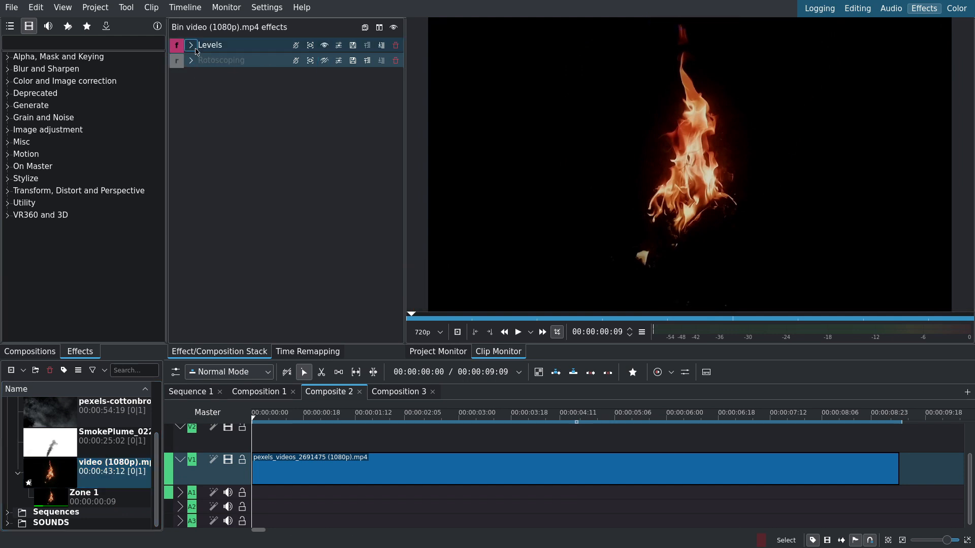
left_click(191, 45)
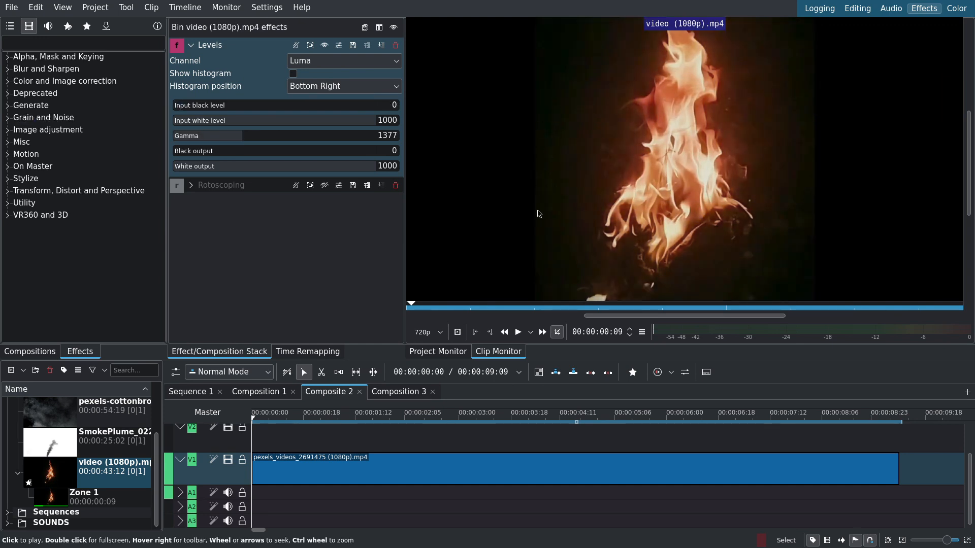
mouse_move(813, 156)
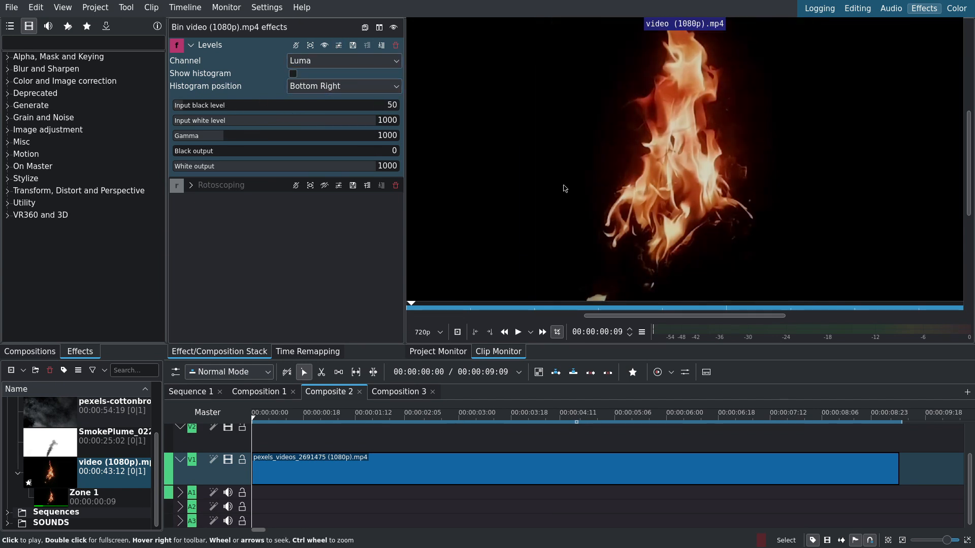
left_click(191, 45)
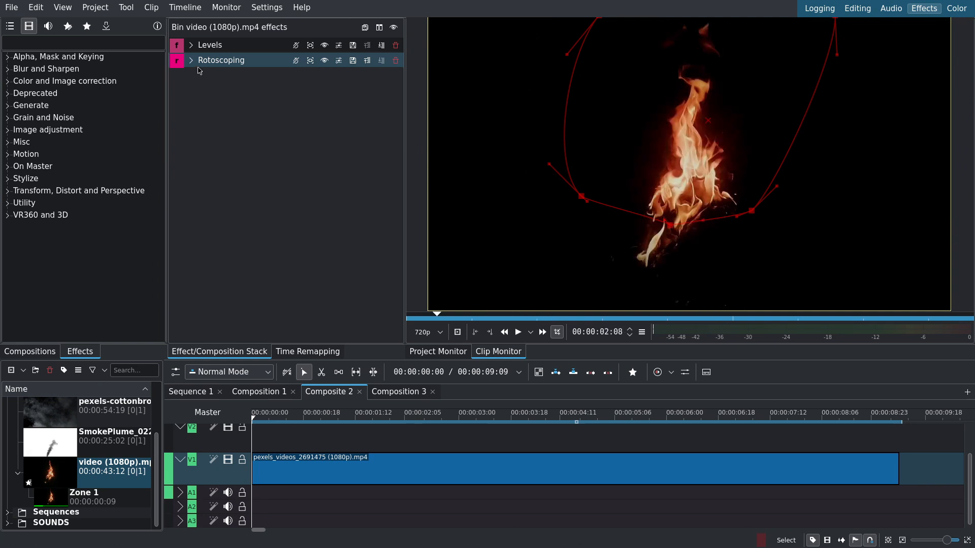
left_click(191, 60)
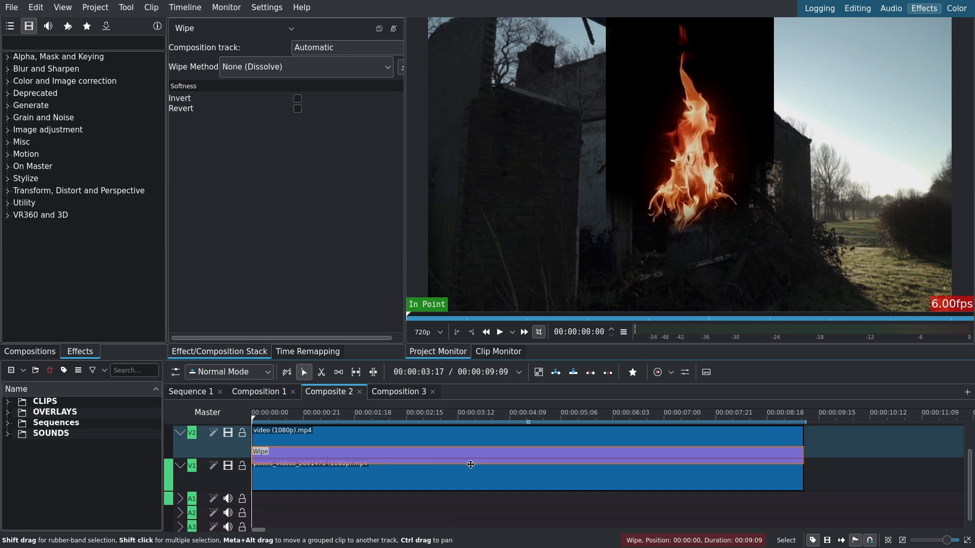
Turn the Wipe into a Composite and transform composition with Screen compositing.
left_click(289, 28)
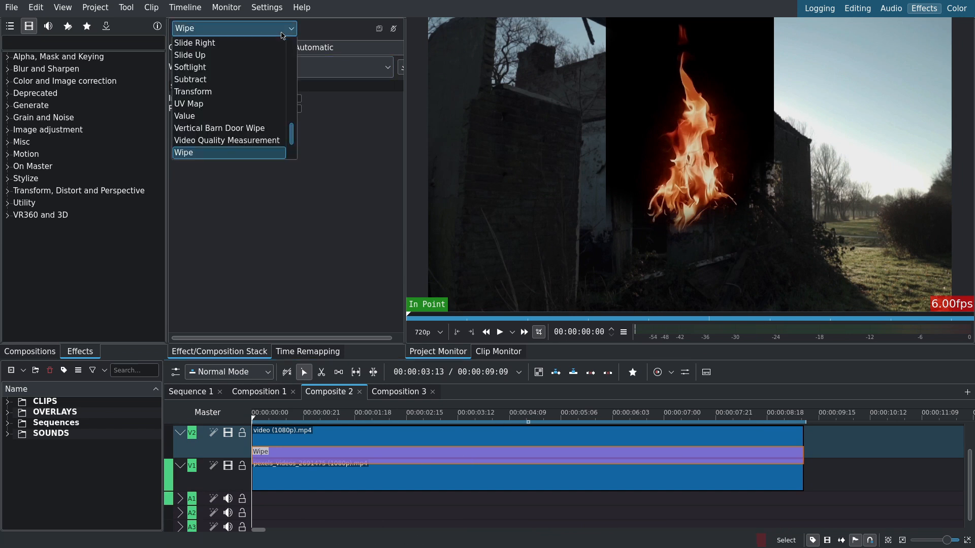
scroll("up", 3)
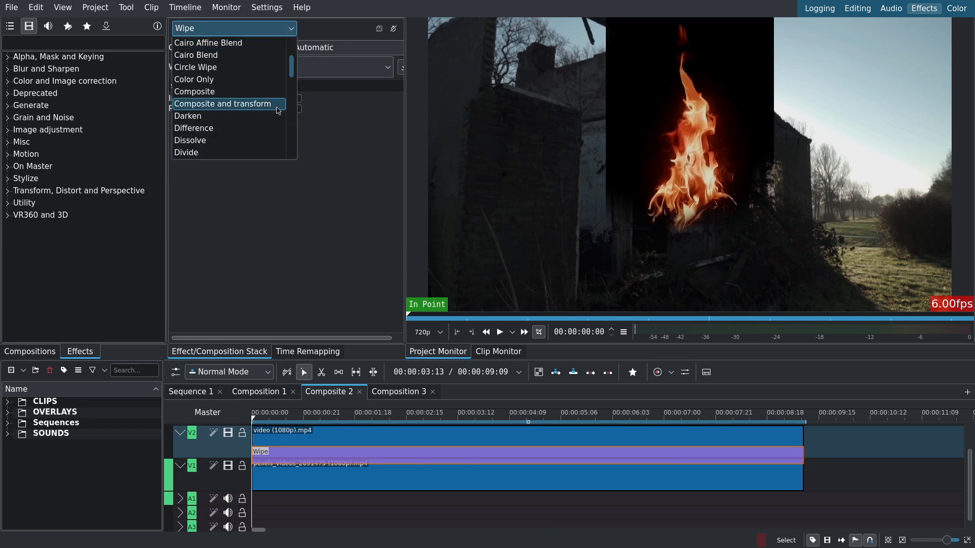
left_click(222, 104)
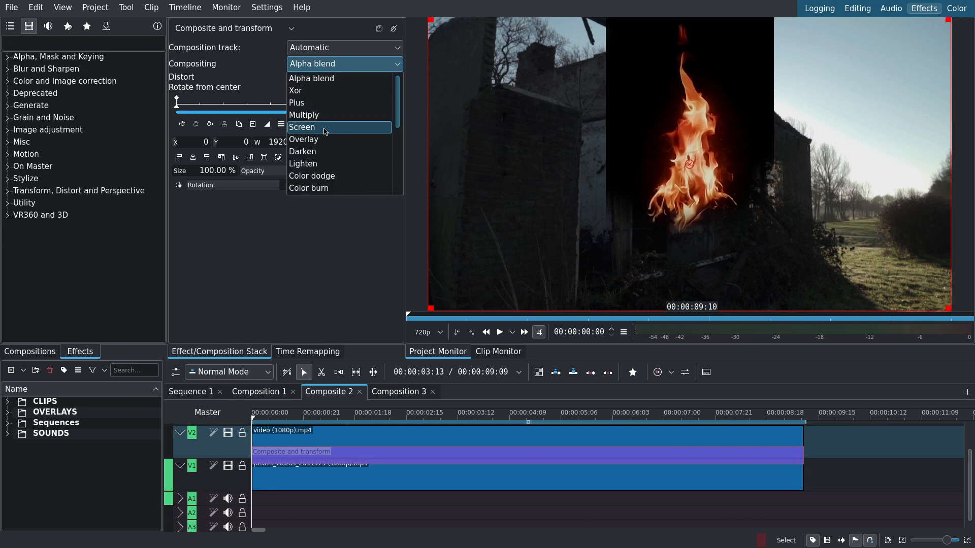
left_click(302, 127)
type("flip")
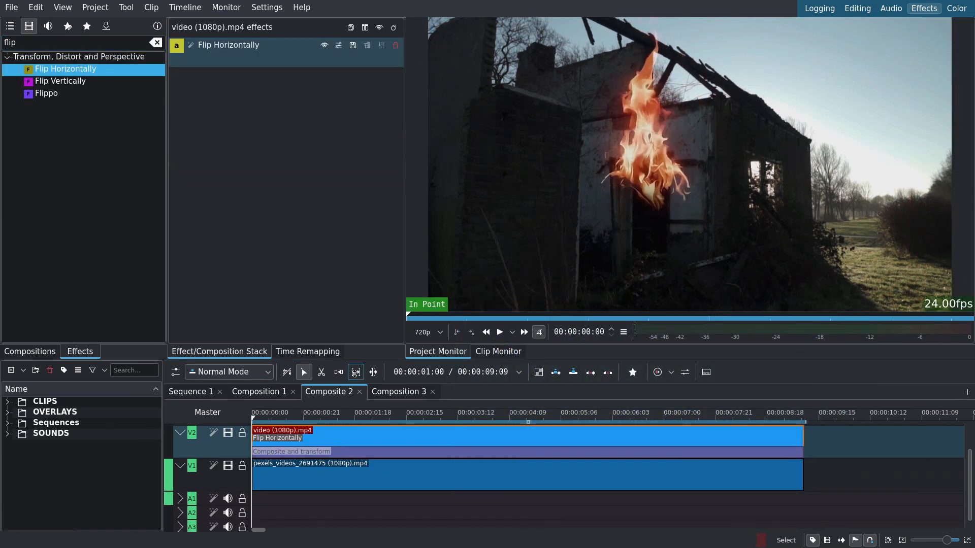
Size the fire composition to 23.65% and rotate it 50° over the doorway.
left_click(291, 451)
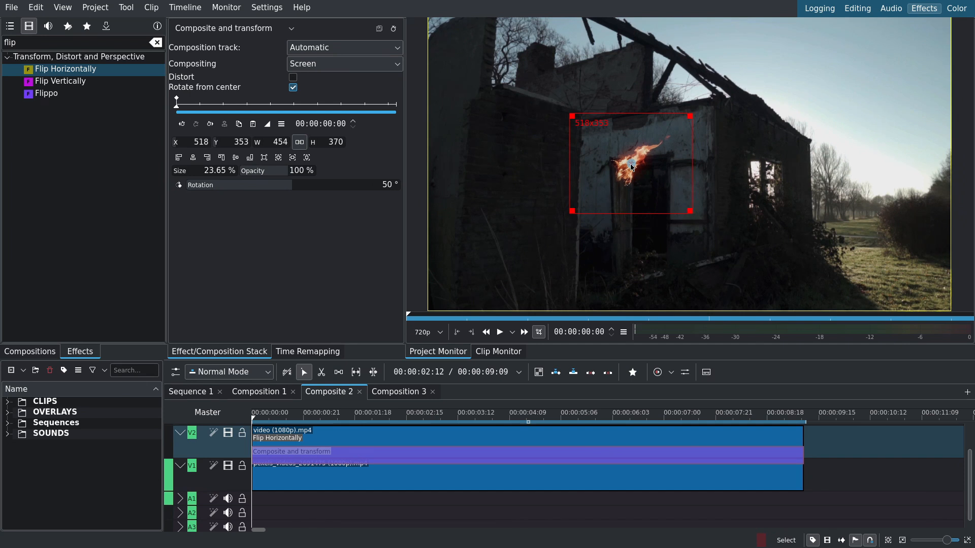
left_click(499, 331)
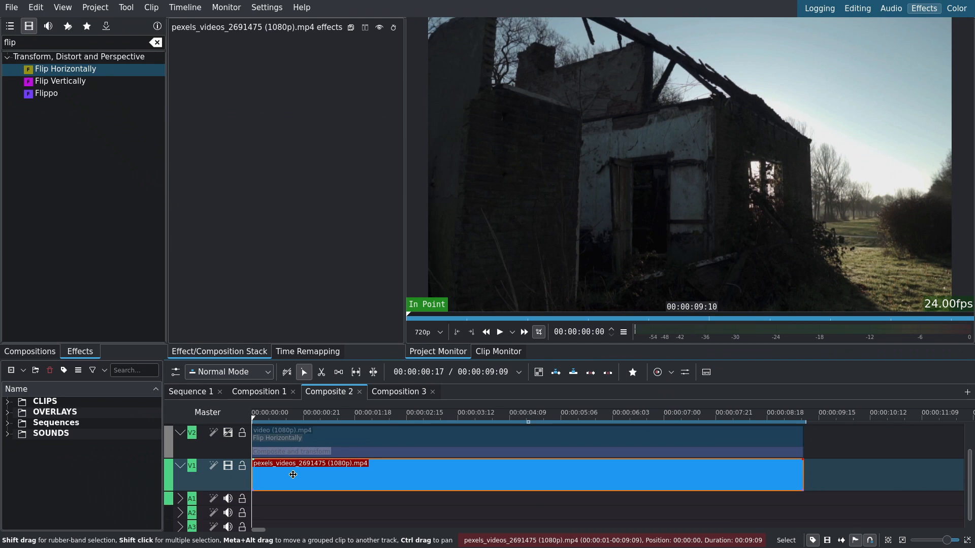
Add Motion Tracker to the house clip and analyse the wall patch with KCF.
type("motio")
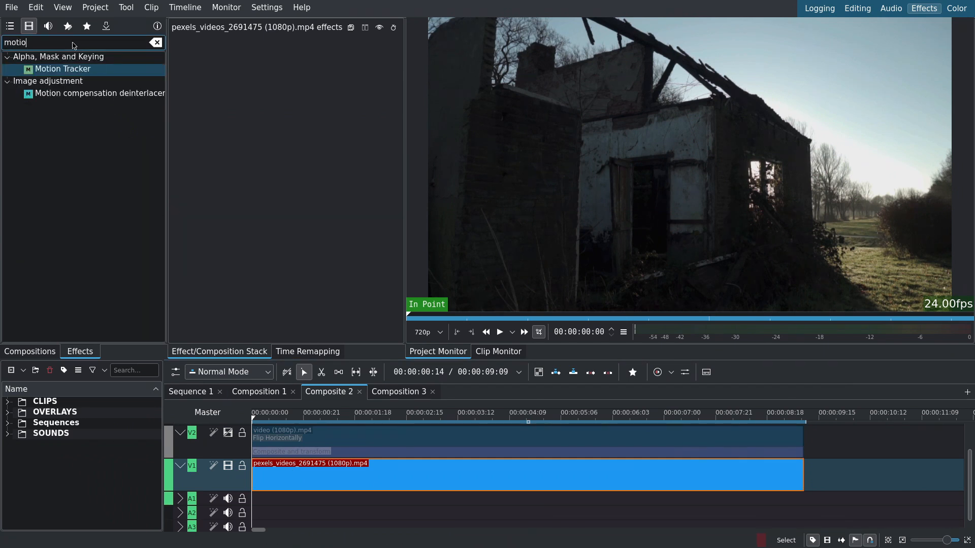
double_click(63, 68)
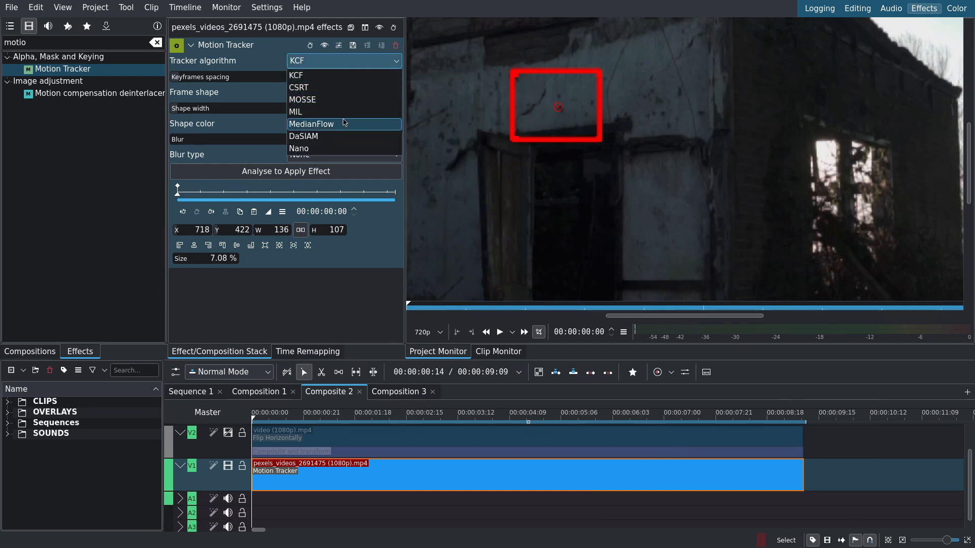
mouse_move(307, 136)
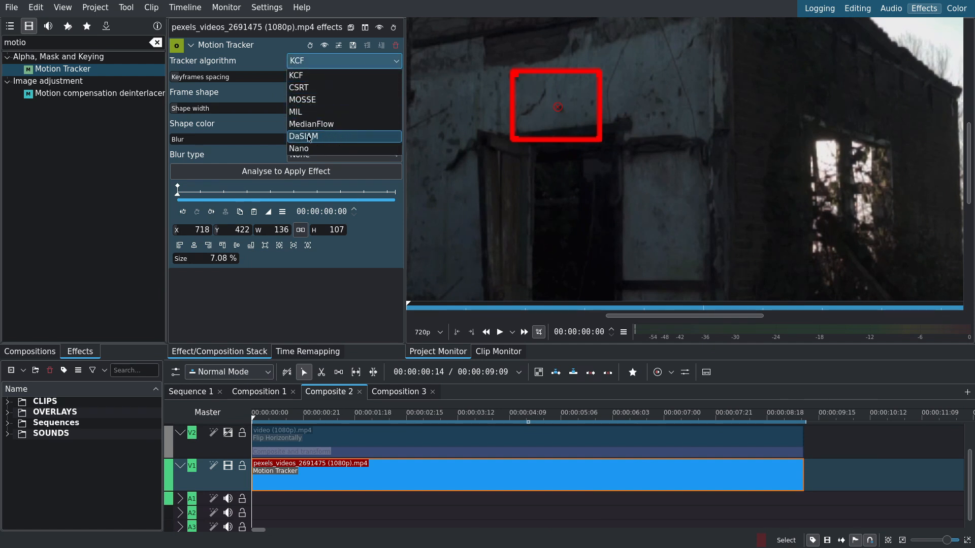
mouse_move(299, 148)
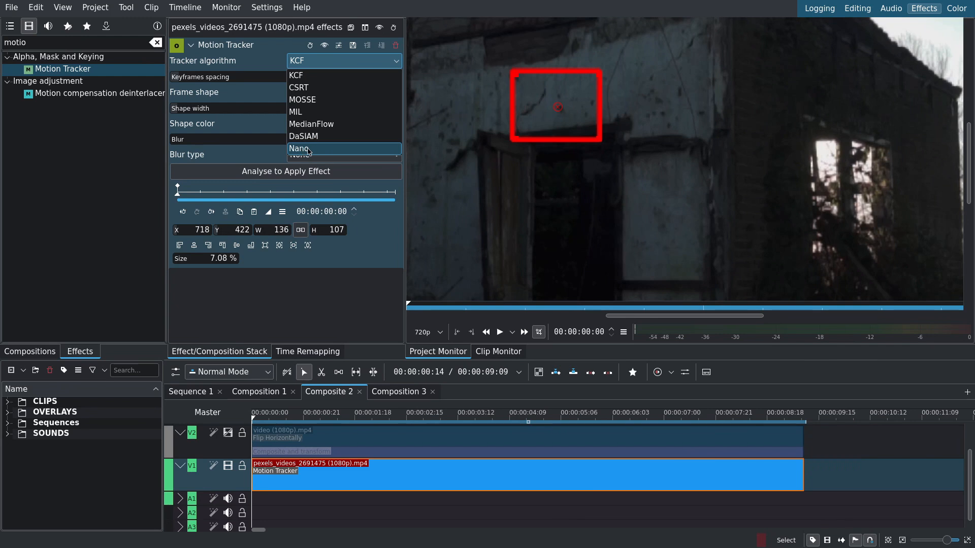
mouse_move(305, 150)
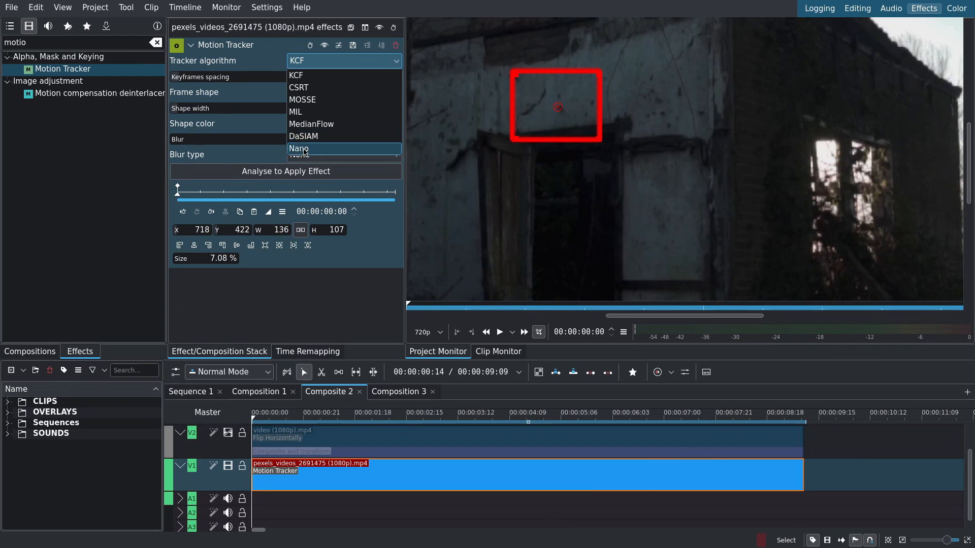
mouse_move(370, 75)
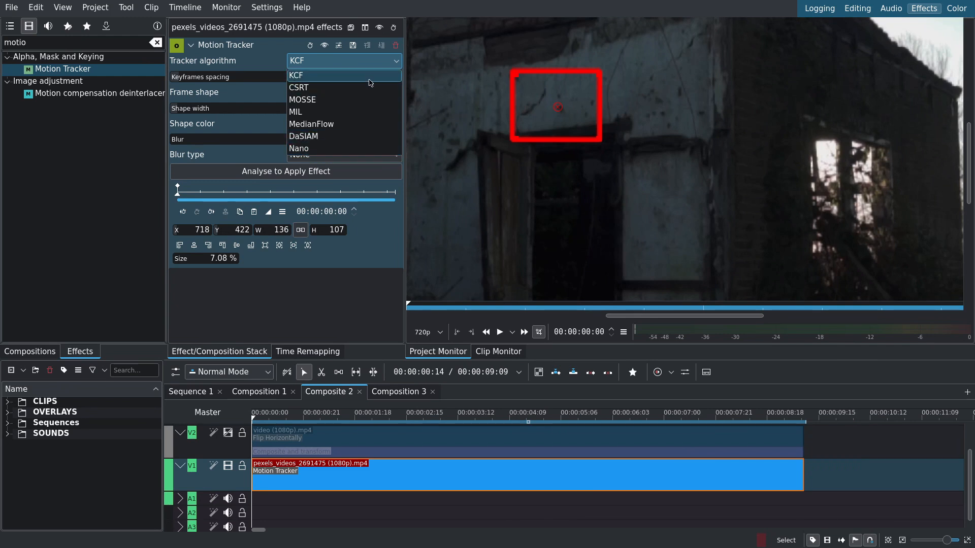
left_click(297, 75)
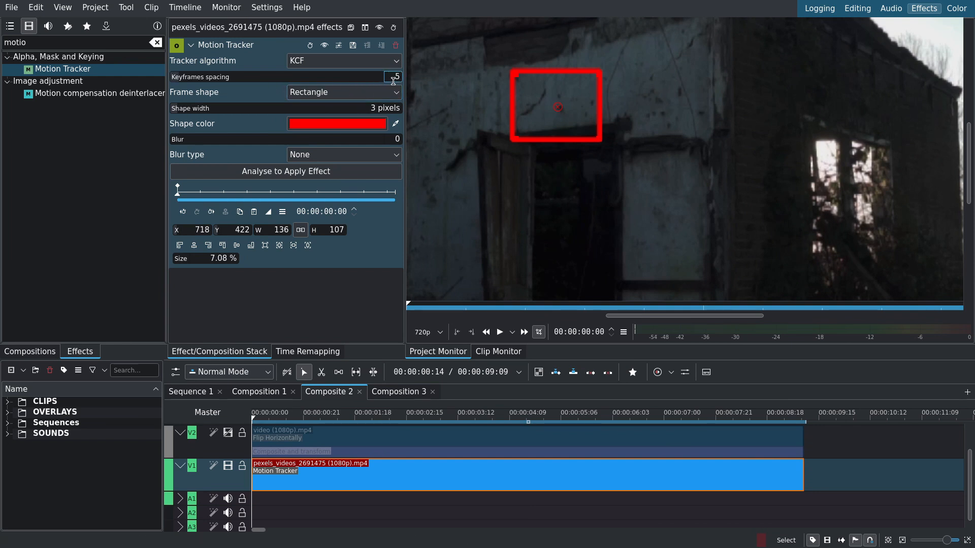
mouse_move(391, 77)
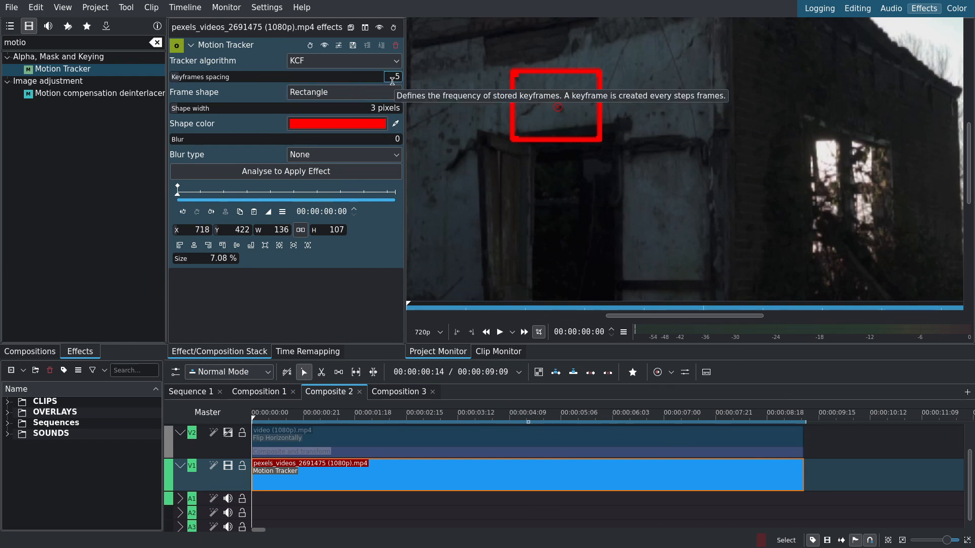
mouse_move(357, 73)
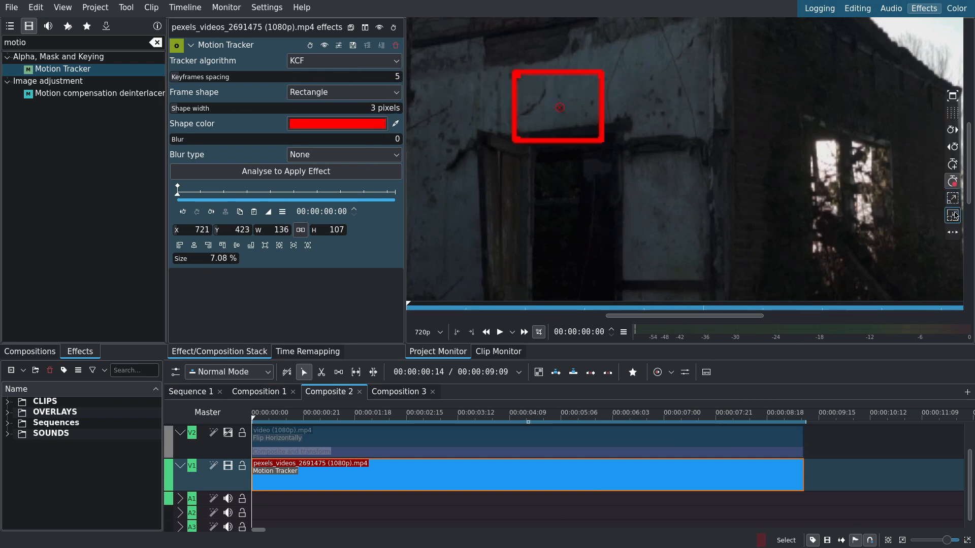
left_click(285, 171)
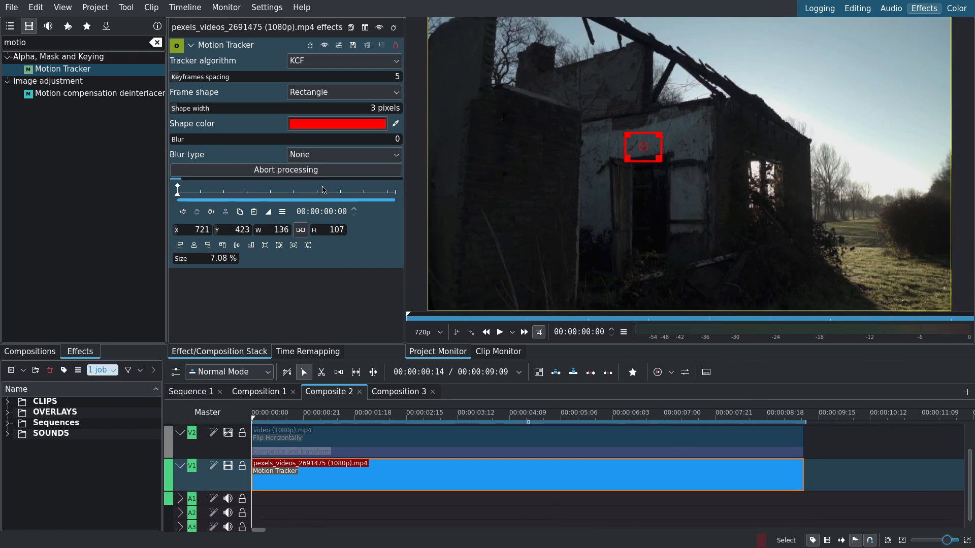
mouse_move(326, 191)
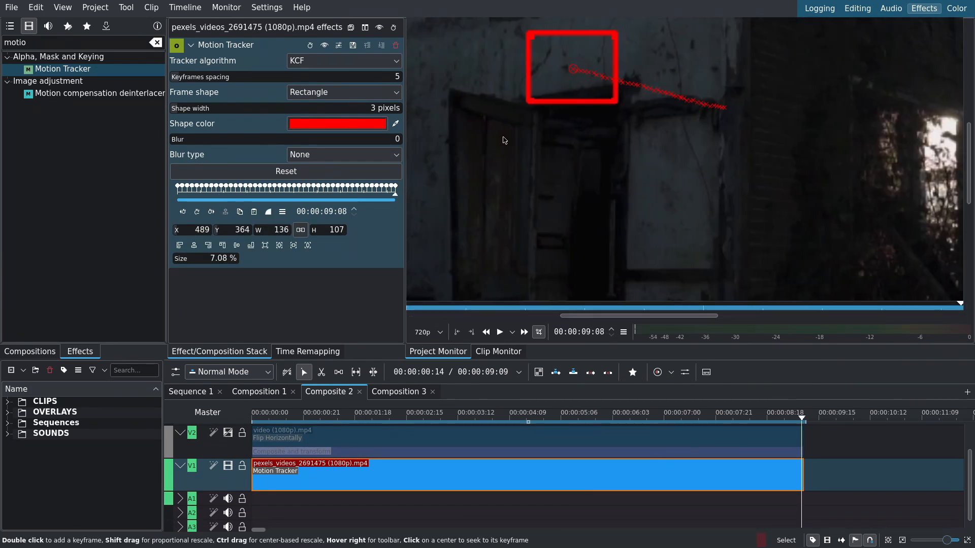
Import clipboard tracking into the fire composition as Position Center from Rectangle Center, with an offset.
left_click(255, 412)
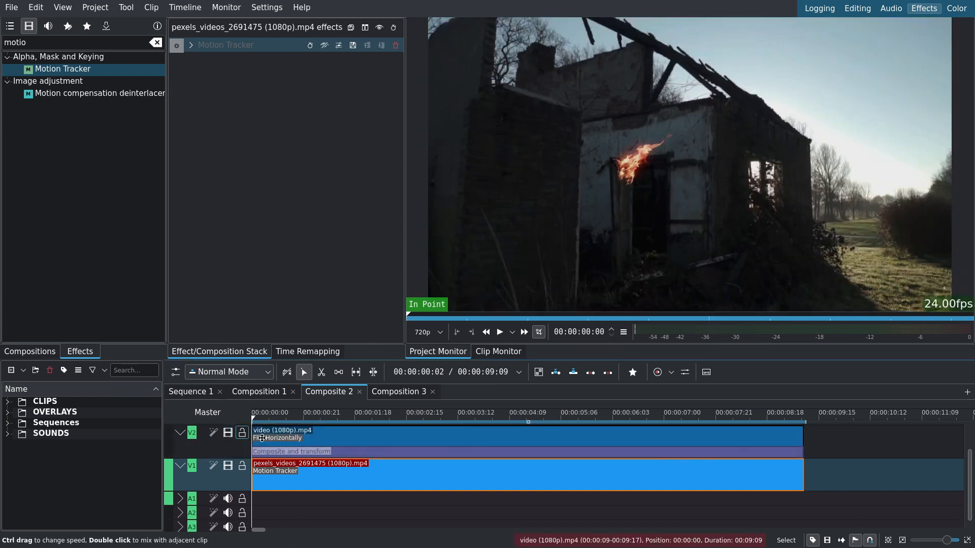
left_click(290, 452)
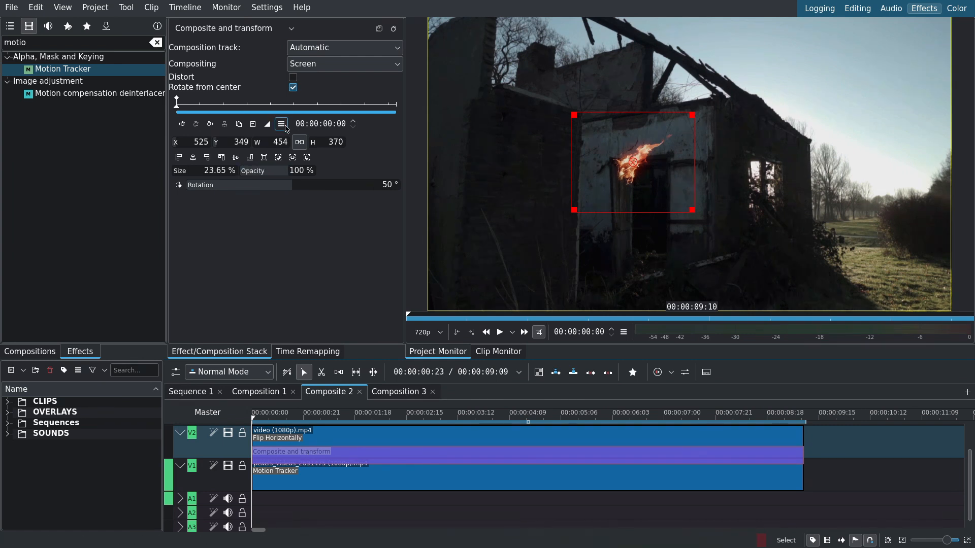
left_click(280, 124)
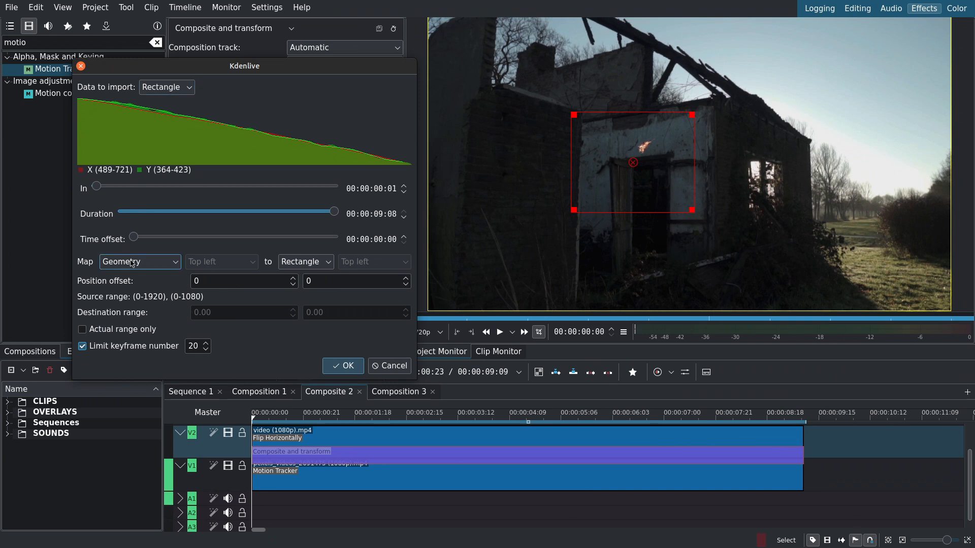
left_click(139, 261)
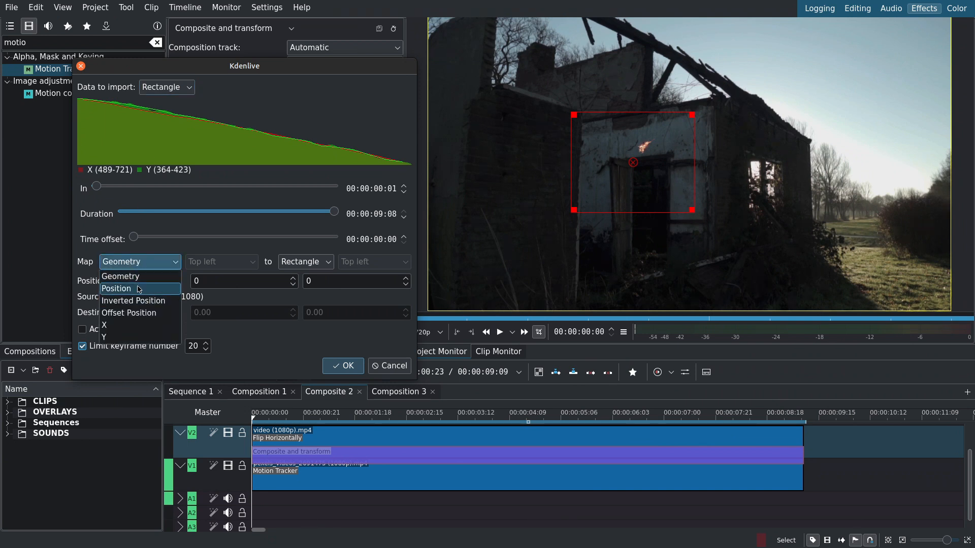
left_click(116, 288)
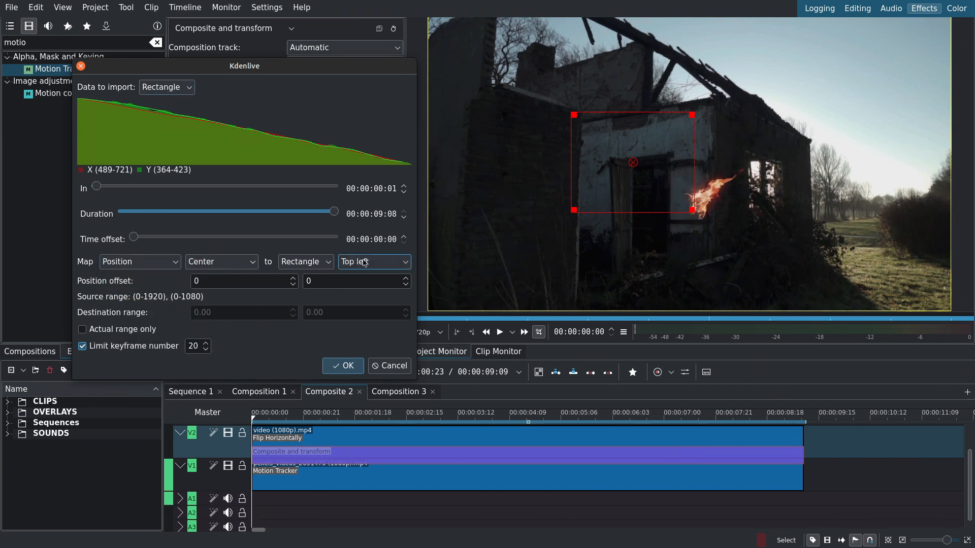
left_click(373, 261)
type("-36")
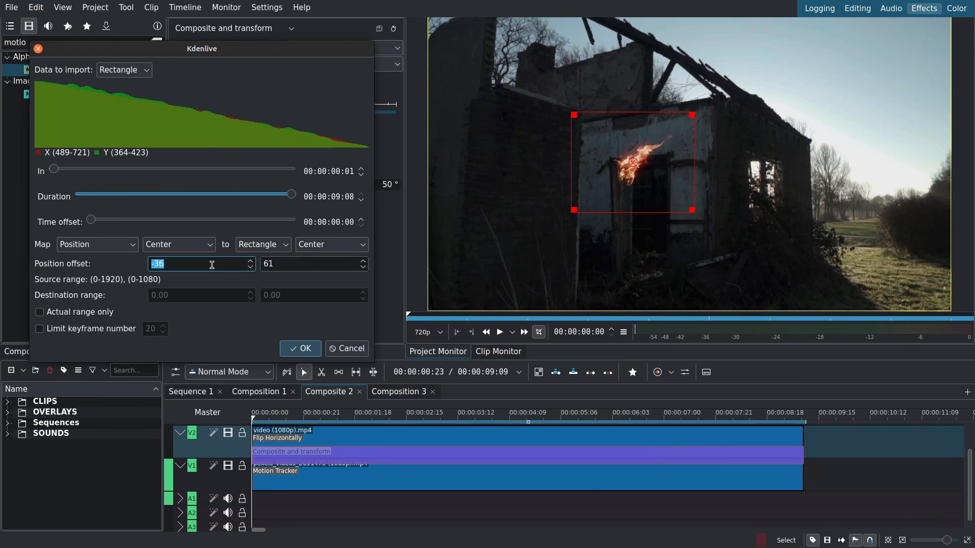
left_click(300, 348)
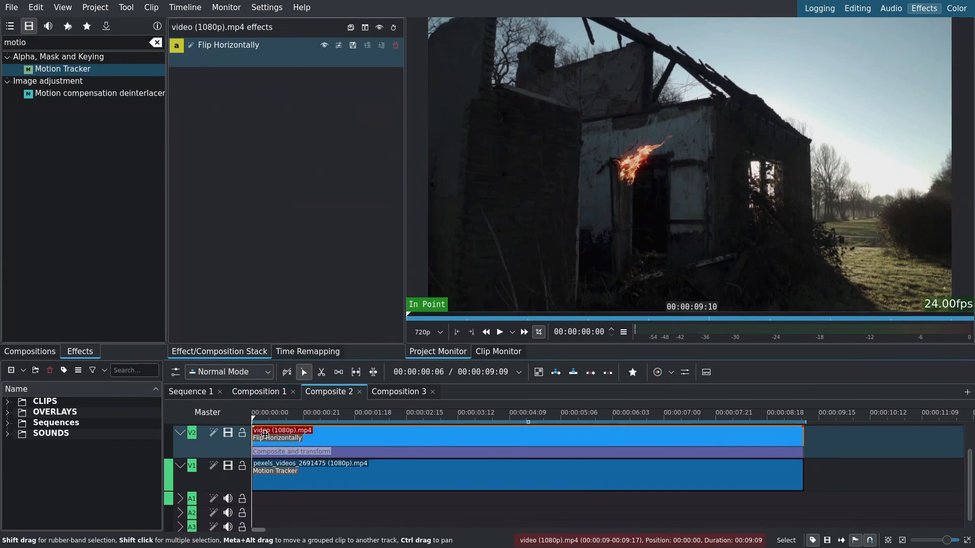
Play back to check the flame tracking, then add Transform to the fire clip.
left_click(499, 332)
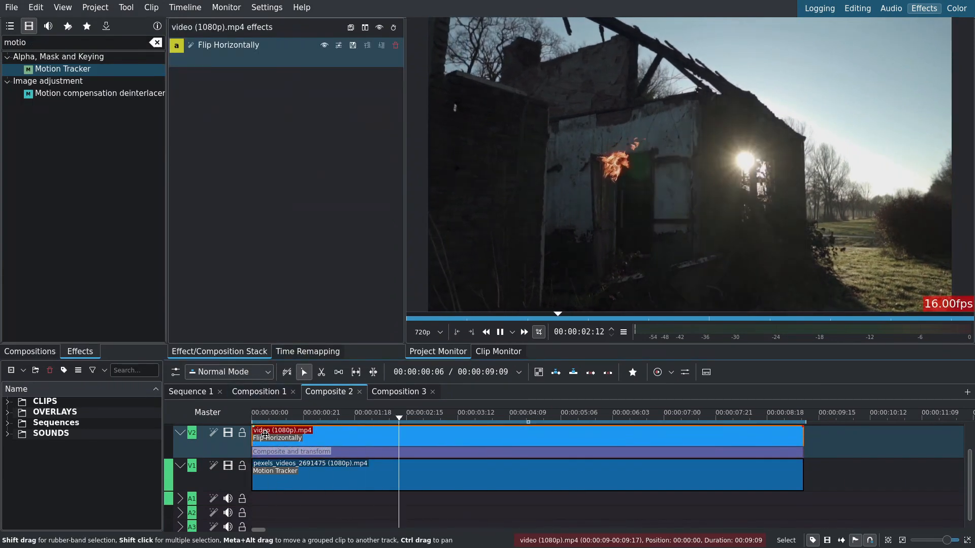
left_click(499, 332)
type("trans")
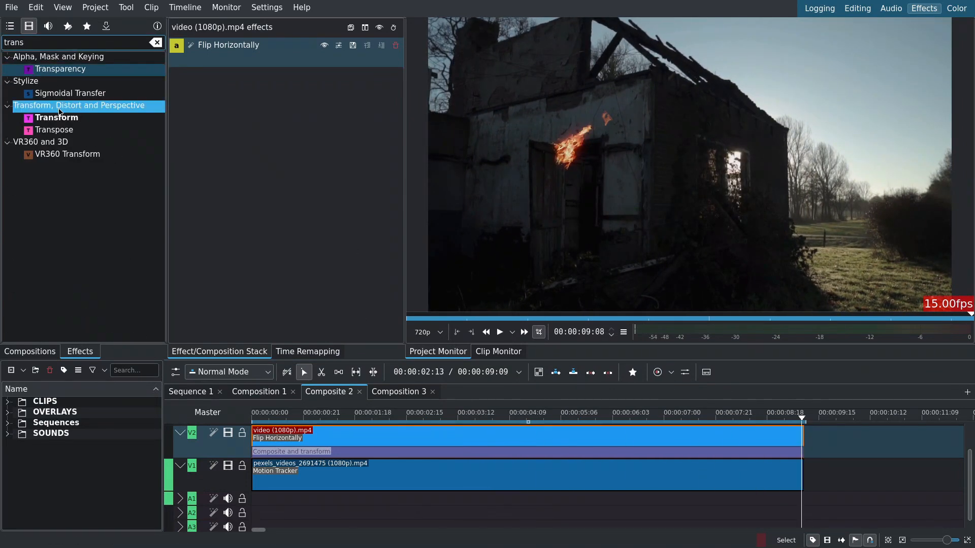
double_click(56, 117)
type("lift")
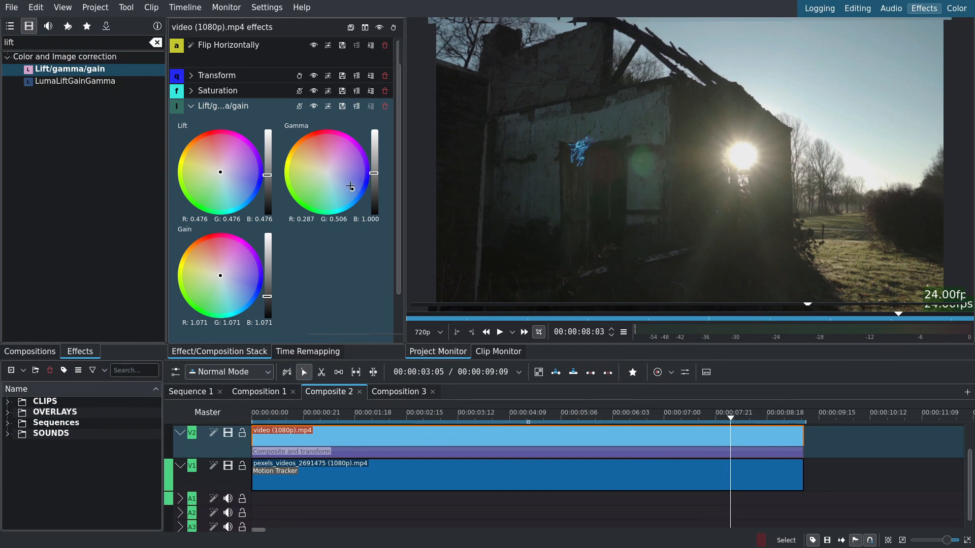
Add Gaussian Blur to the fire clip, play back, and review the Transform keyframes.
left_click(191, 106)
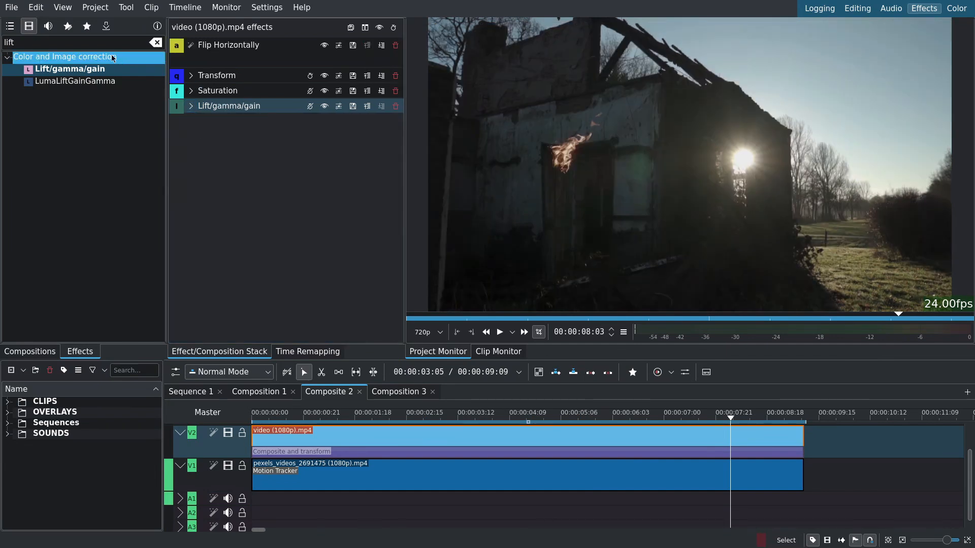
double_click(60, 69)
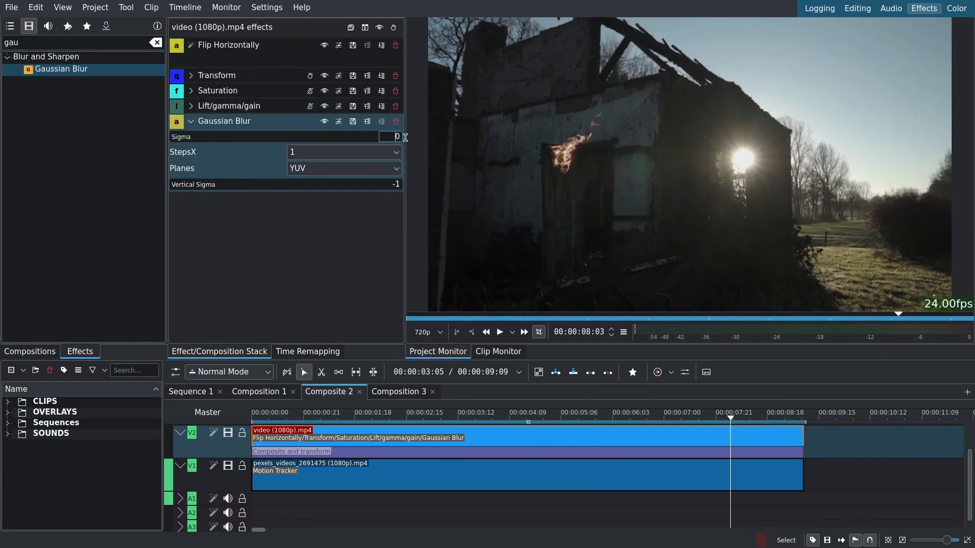
left_click(499, 331)
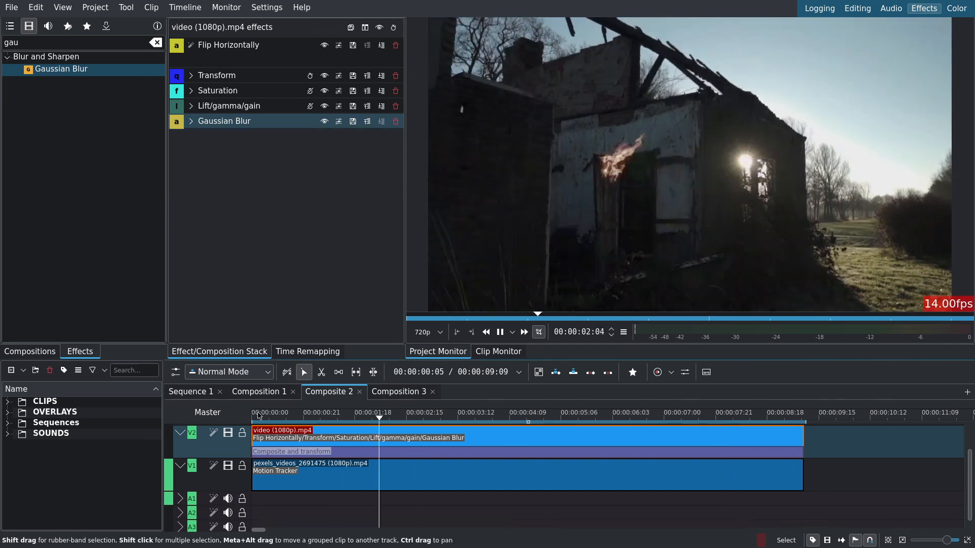
left_click(191, 75)
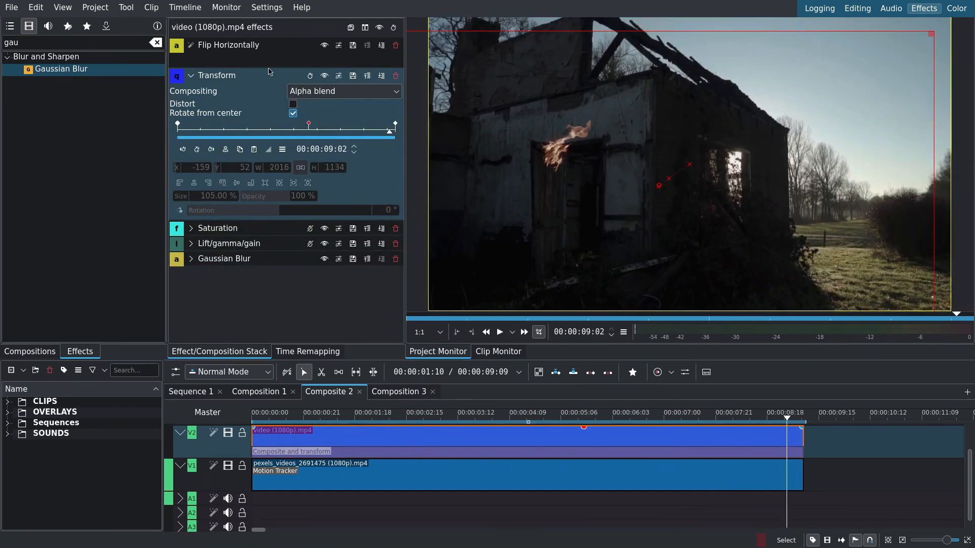
Re-run the Motion Tracker analysis on the adjusted house wall patch.
left_click(190, 75)
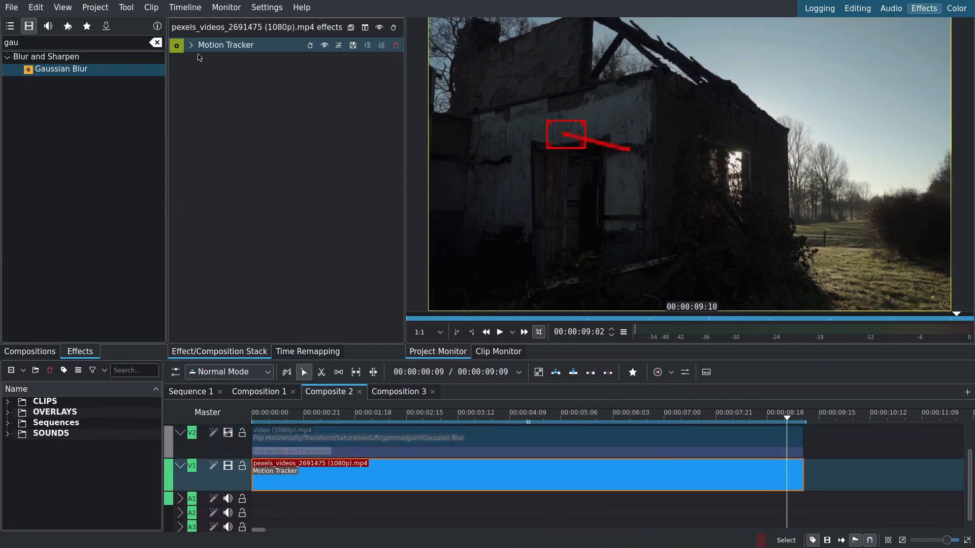
left_click(192, 45)
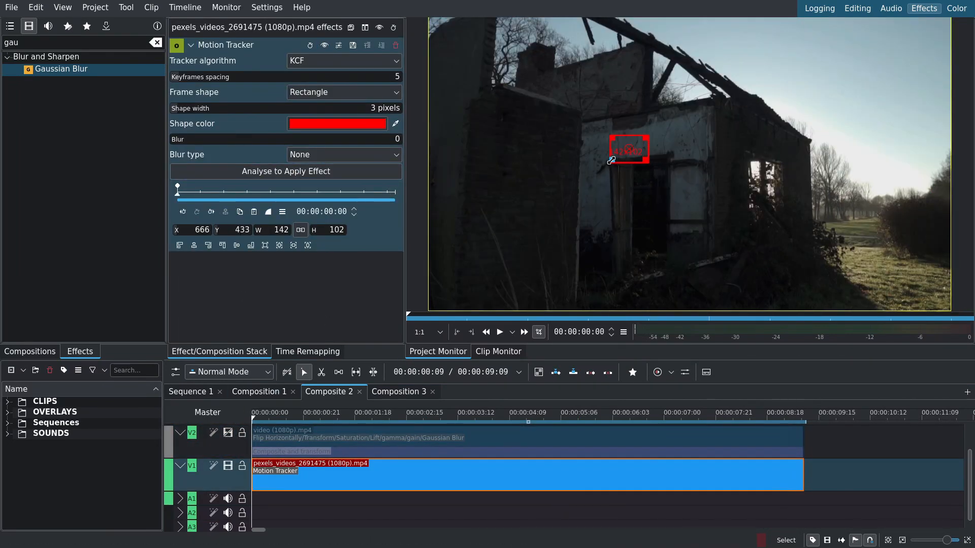
left_click(285, 171)
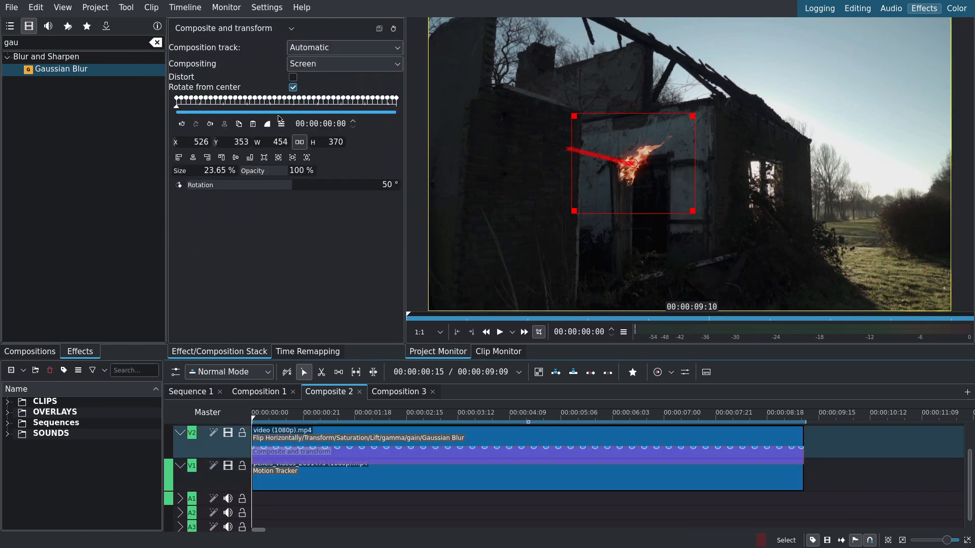
Re-import tracking into the cleared composition with a new horizontal offset; disable grading effects.
left_click(281, 122)
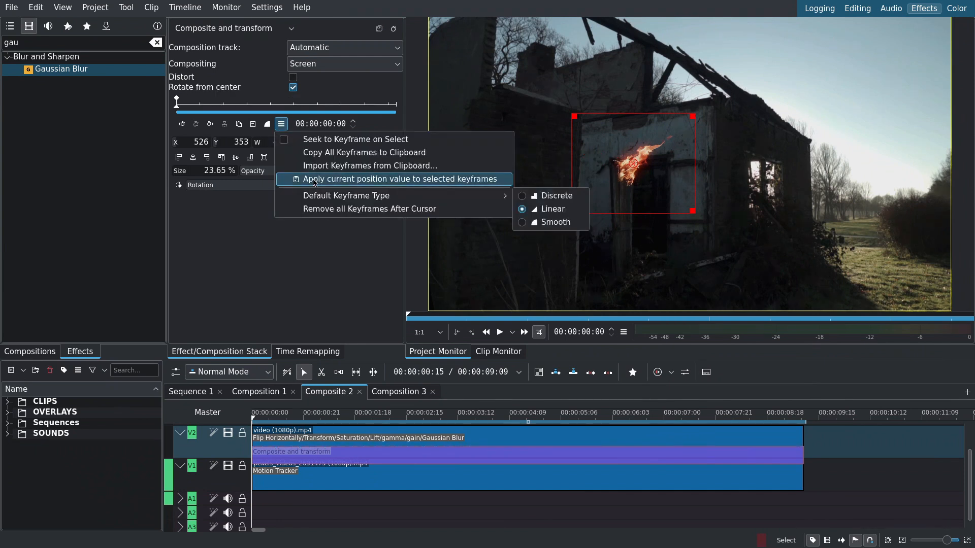
left_click(370, 165)
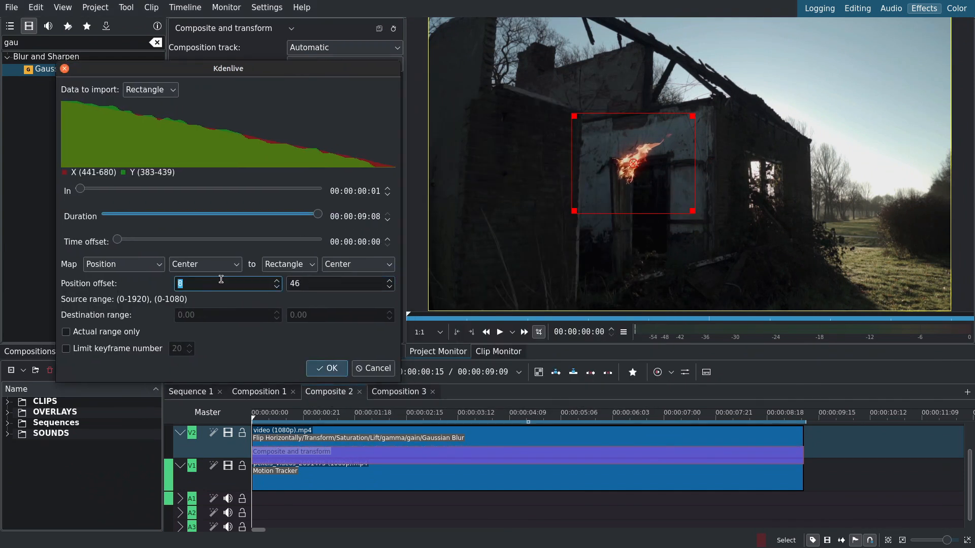
left_click(327, 368)
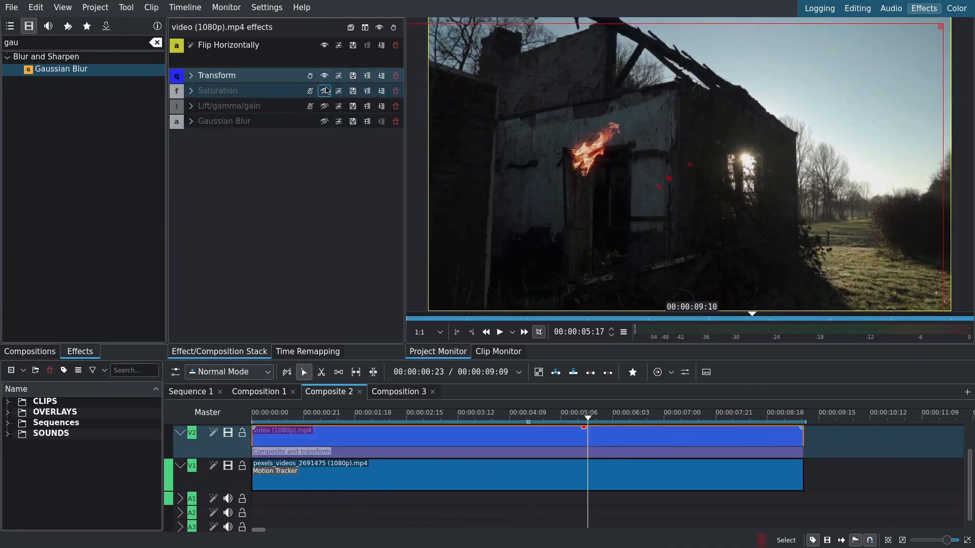
left_click(499, 332)
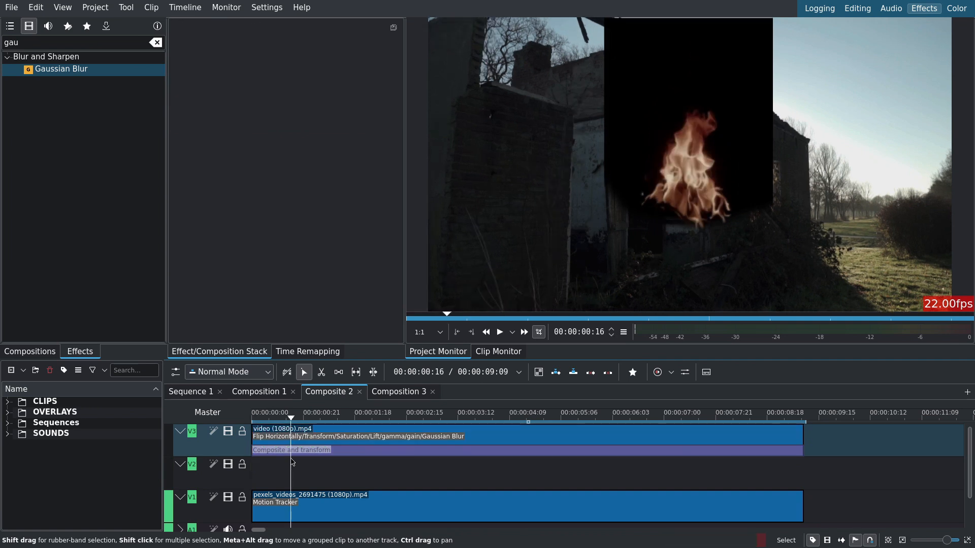
Set the fire's Composite and transform composition track to V2.
left_click(290, 449)
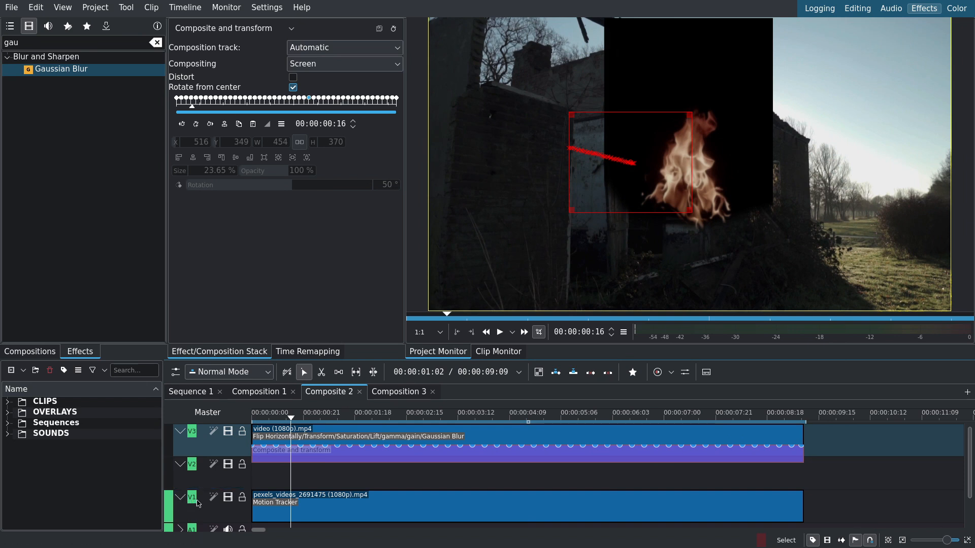
left_click(343, 47)
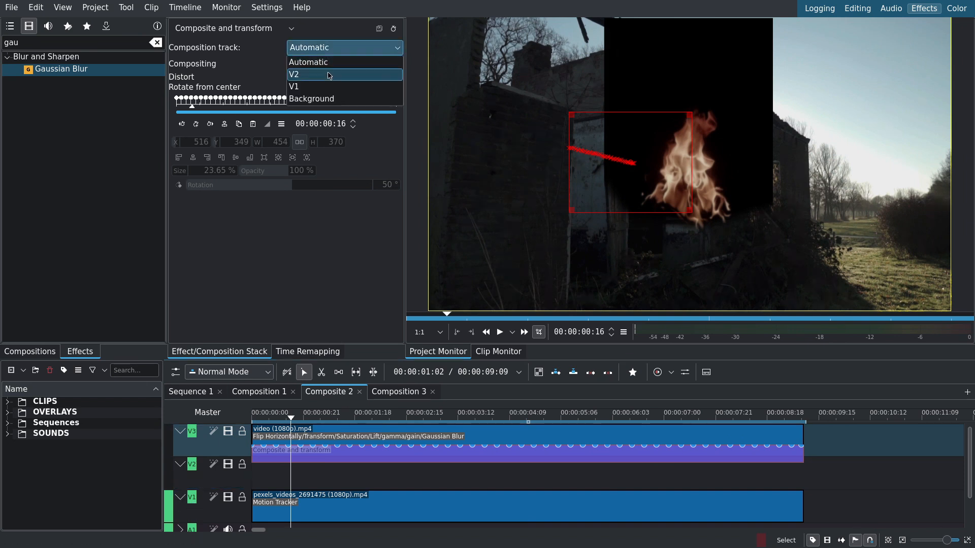
left_click(294, 86)
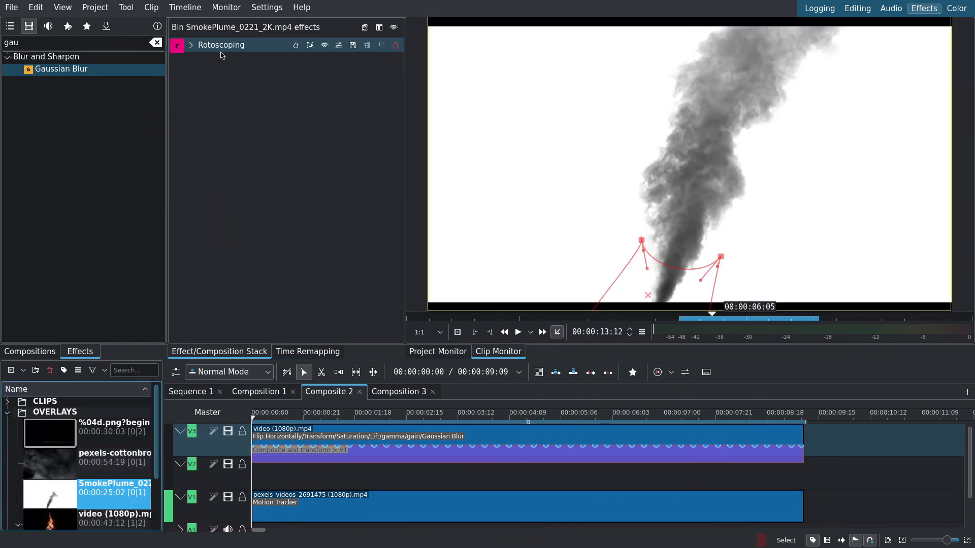
Switch the V2 smoke composition from Wipe to Composite and transform and pick its blend mode.
left_click(191, 44)
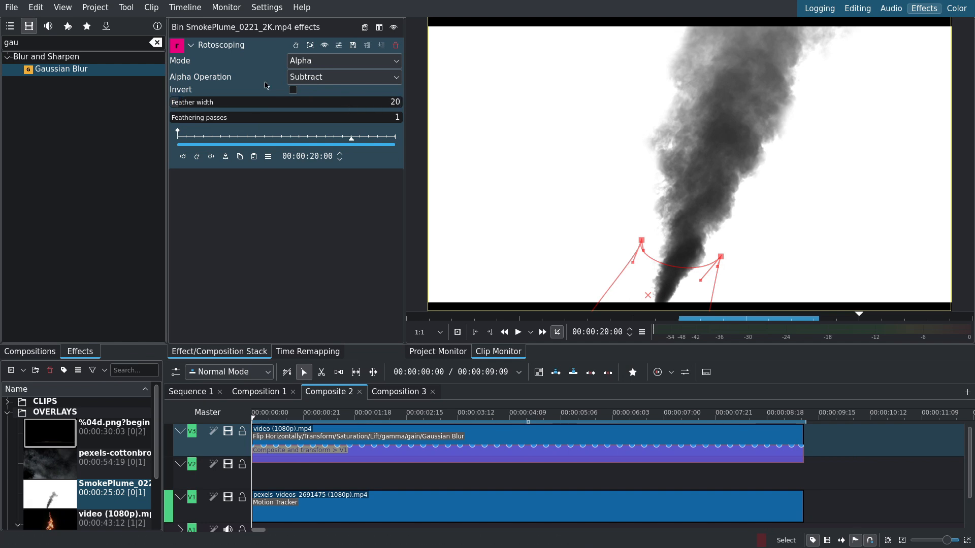
left_click(190, 44)
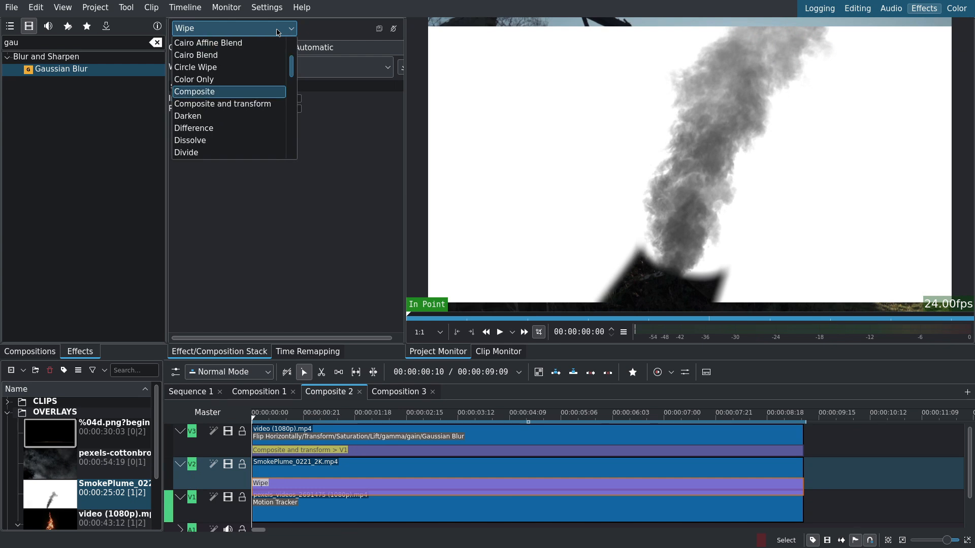
left_click(222, 103)
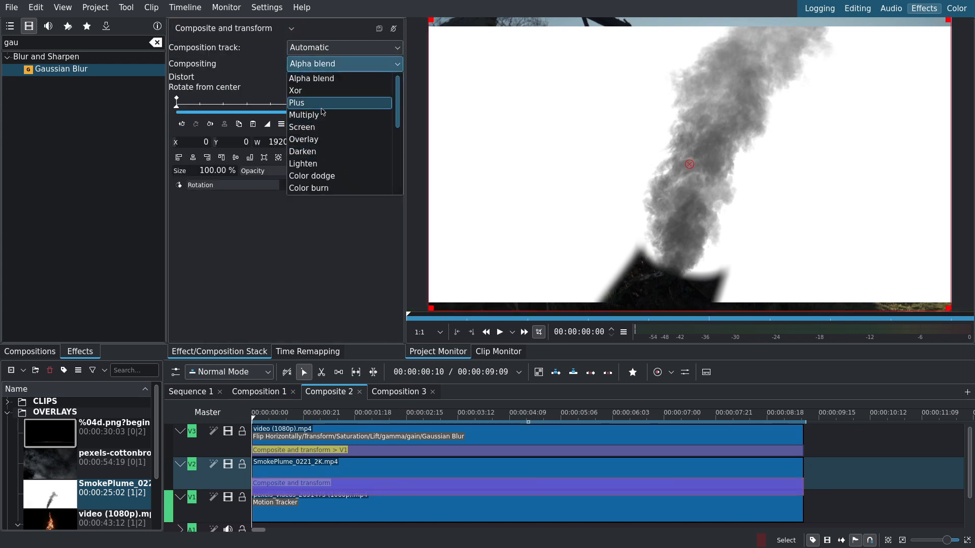
left_click(304, 115)
type("roto")
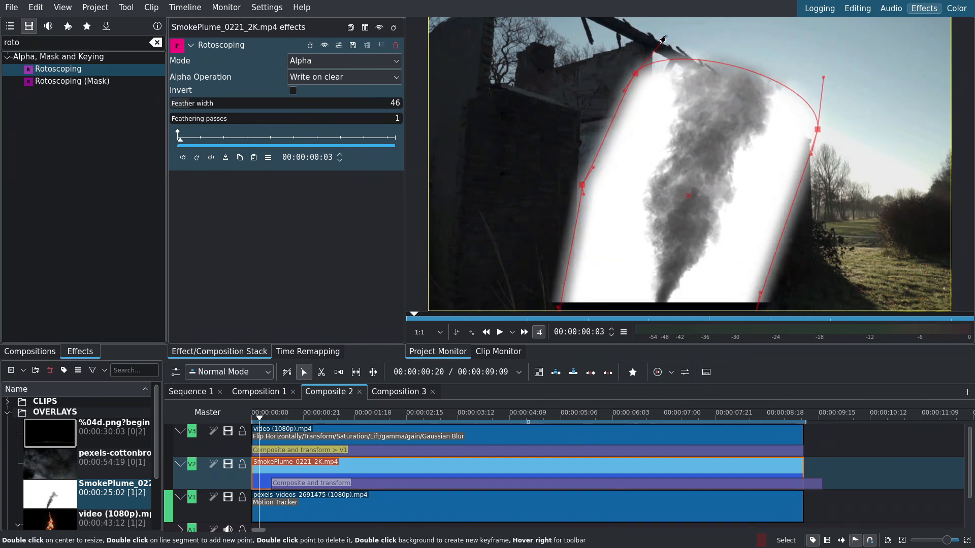
Refine the SmokePlume rotoscope mask with feather 66 and Alpha Operation Minimum.
left_click(310, 482)
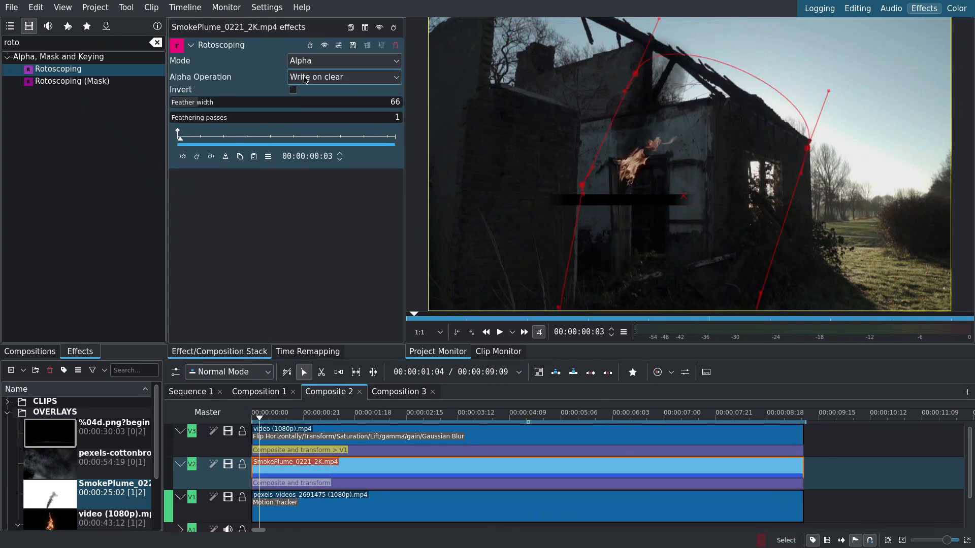
left_click(343, 77)
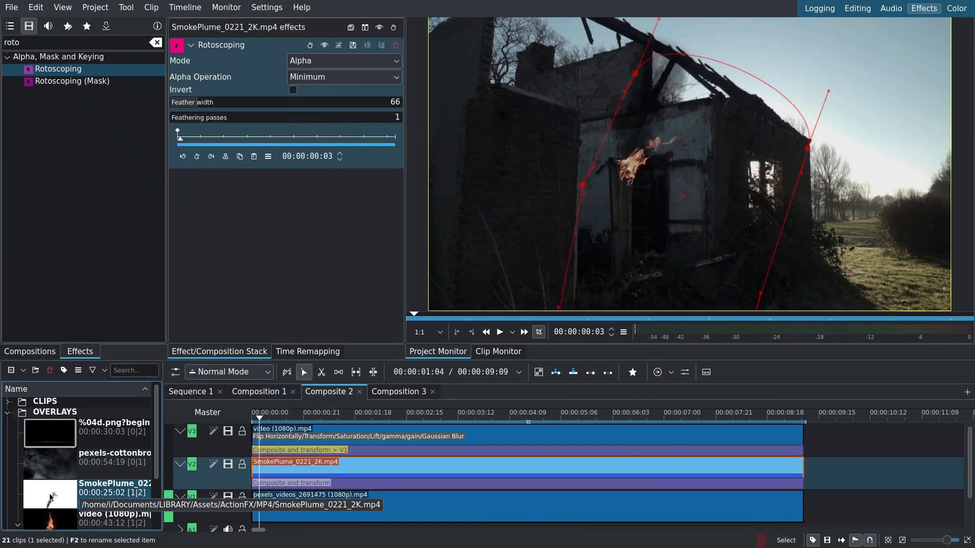
left_click(290, 482)
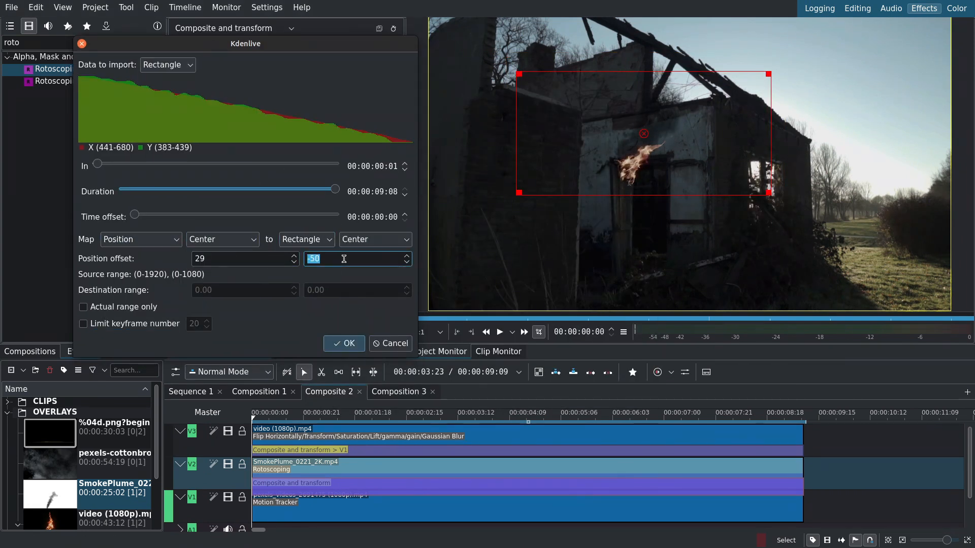
Import tracking data as Rectangle with offset 29, -50, then add two Transforms and alpha Curves.
left_click(343, 343)
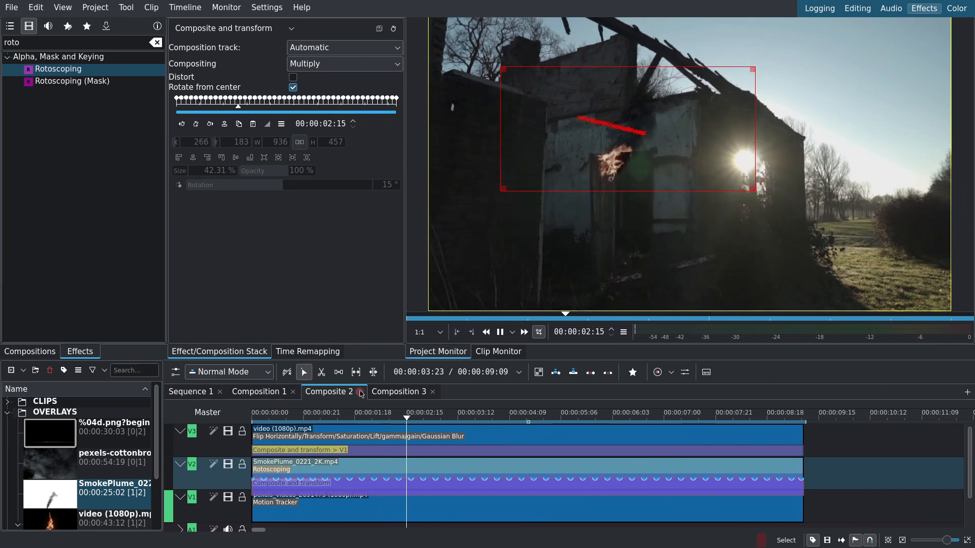
left_click(311, 429)
type("tran")
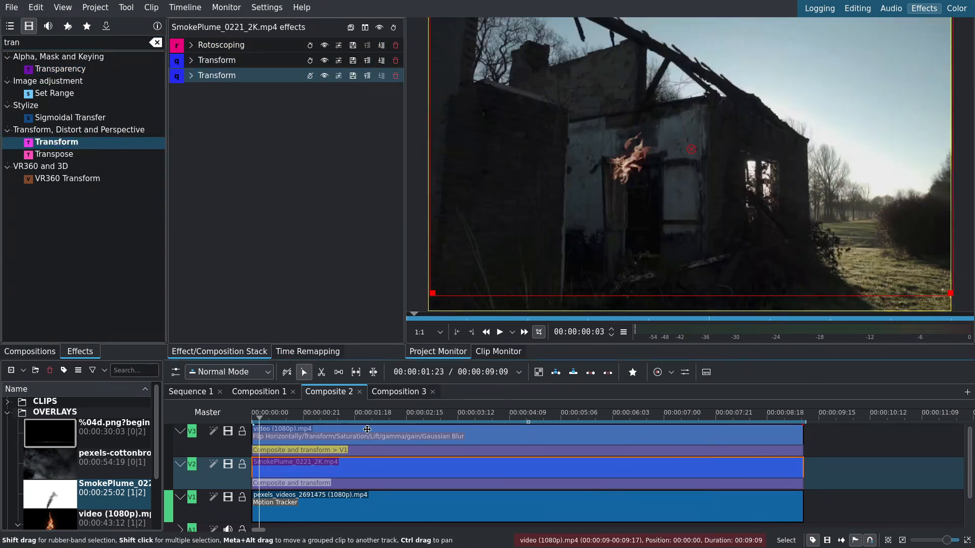
left_click(499, 331)
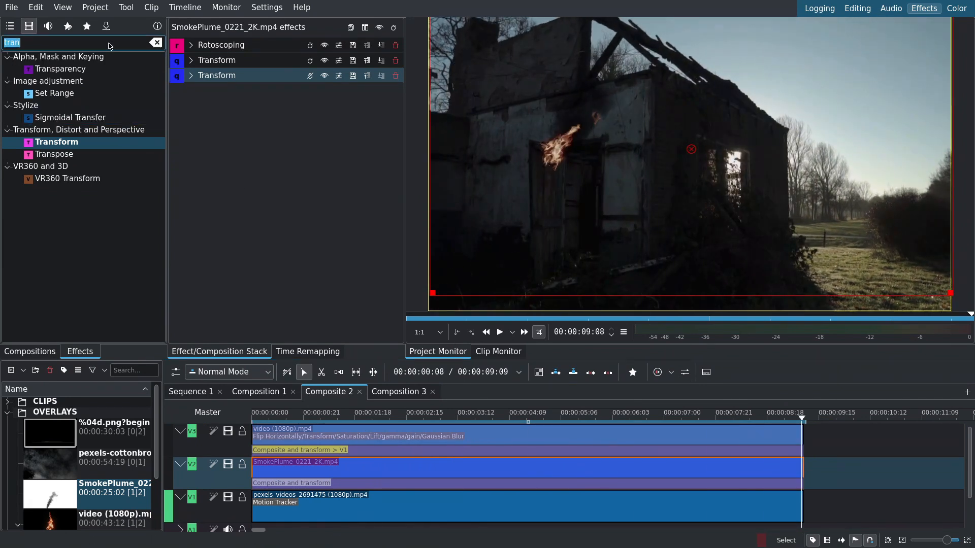
type("cur")
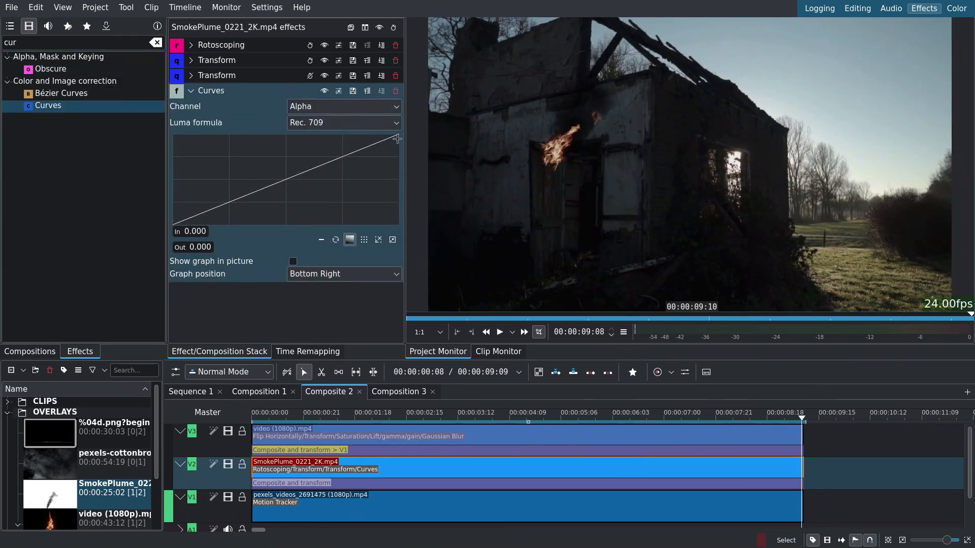
left_click_drag(396, 138, 363, 136)
type("mask")
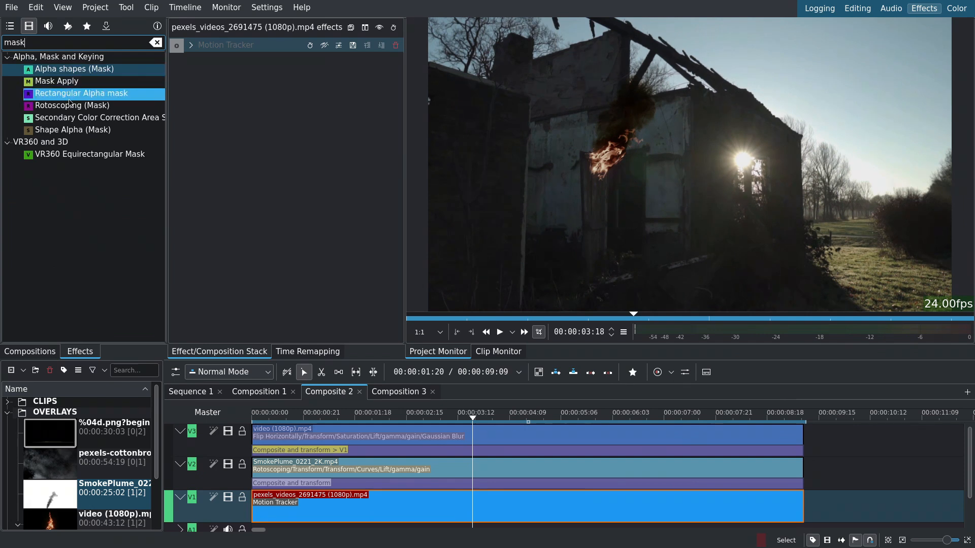
Add Rotoscoping, Mask Apply, Colorize (36/164/203), Edge glow multiplier 325 and Distort to the pexels clip.
double_click(56, 80)
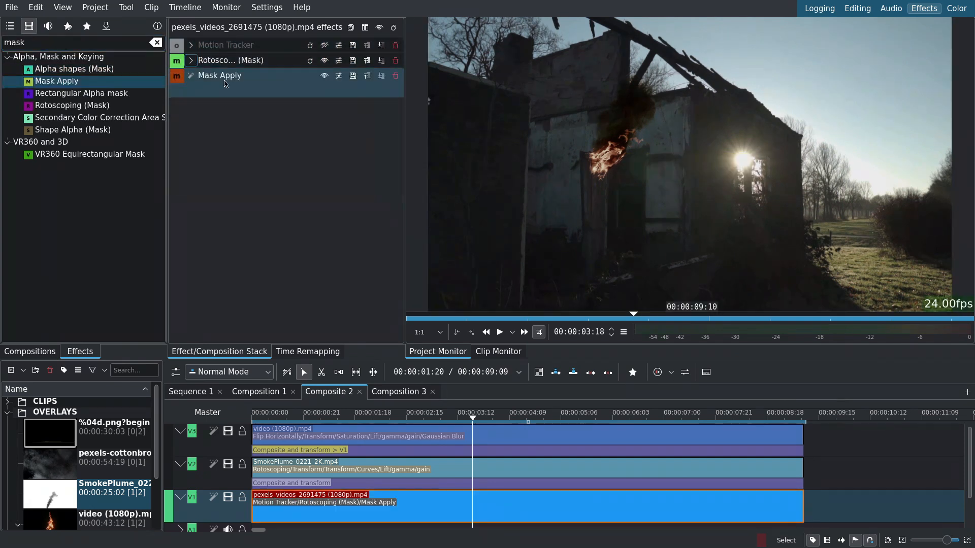
left_click(72, 105)
type("dis")
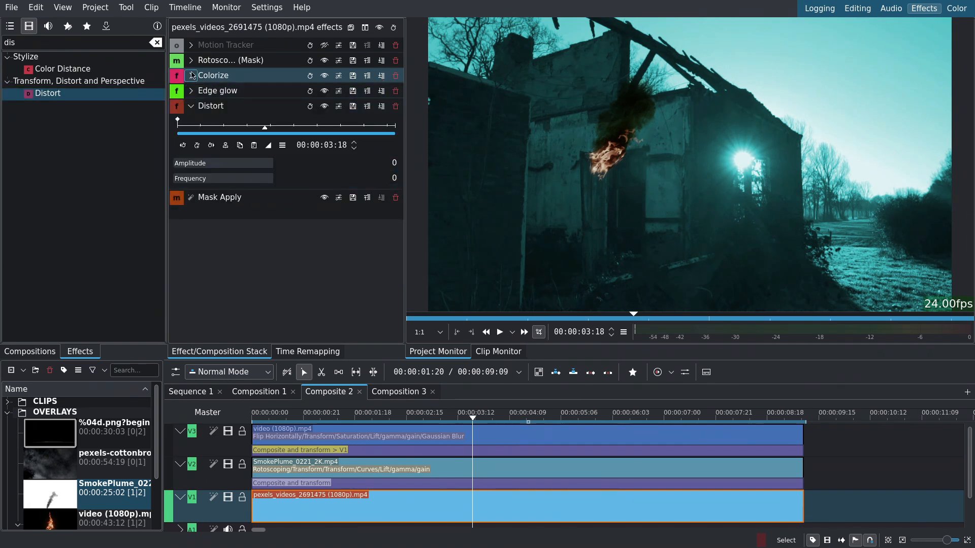
left_click(310, 75)
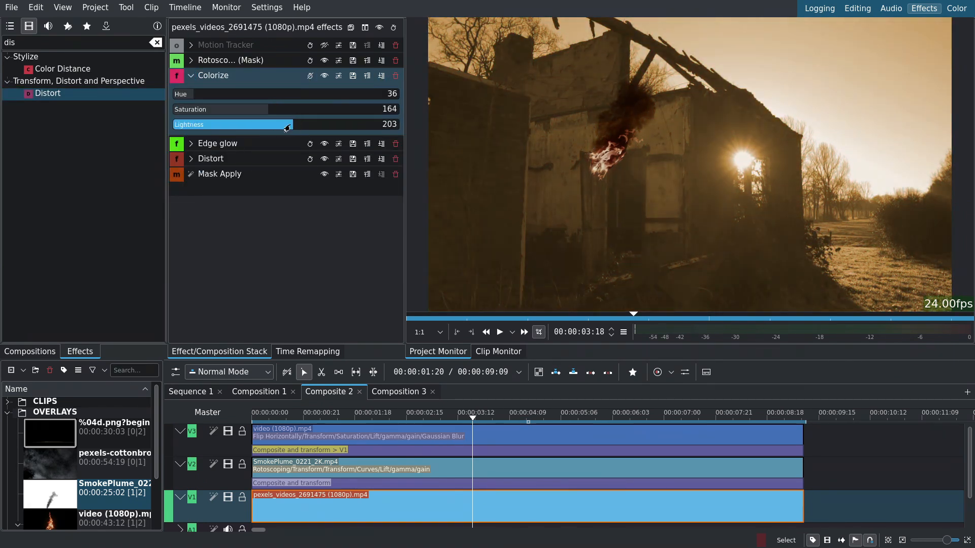
left_click(191, 90)
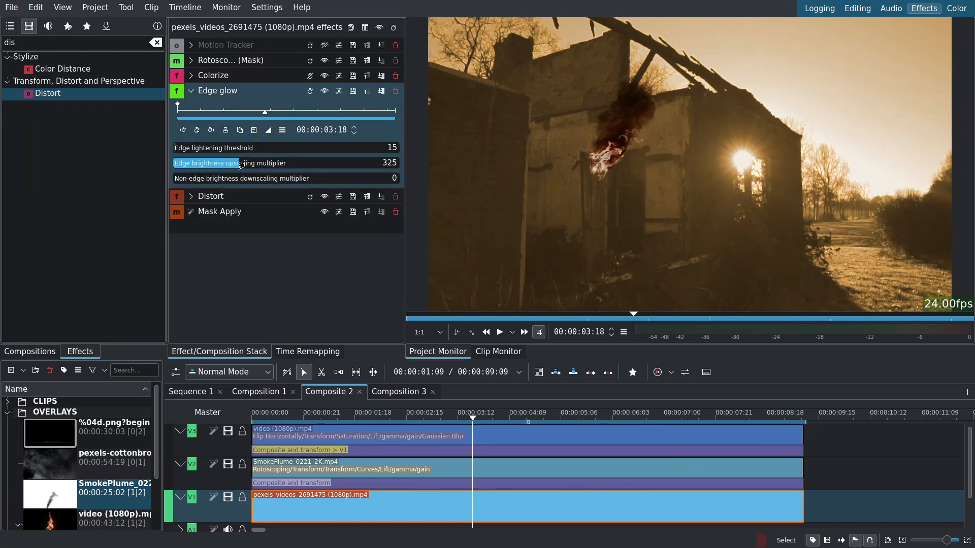
left_click_drag(239, 163, 314, 163)
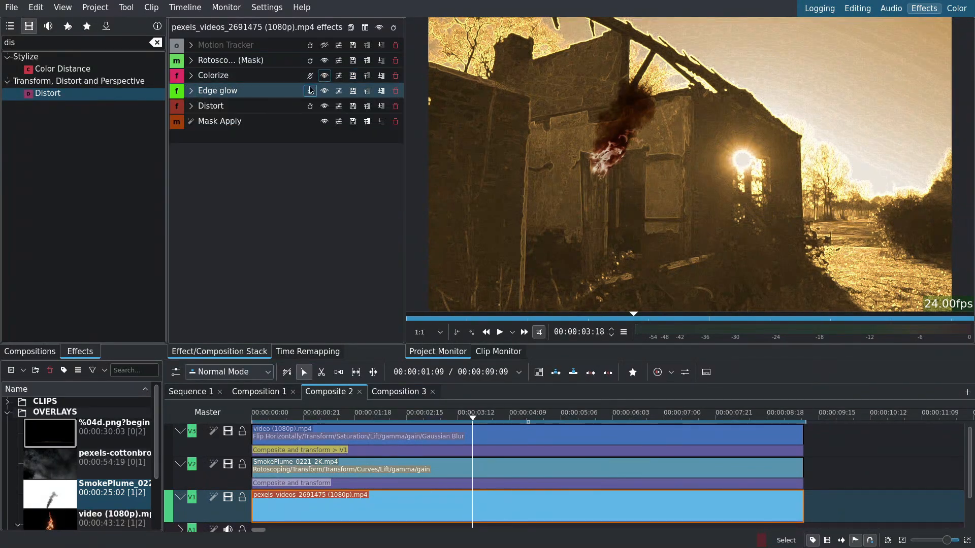
left_click(211, 106)
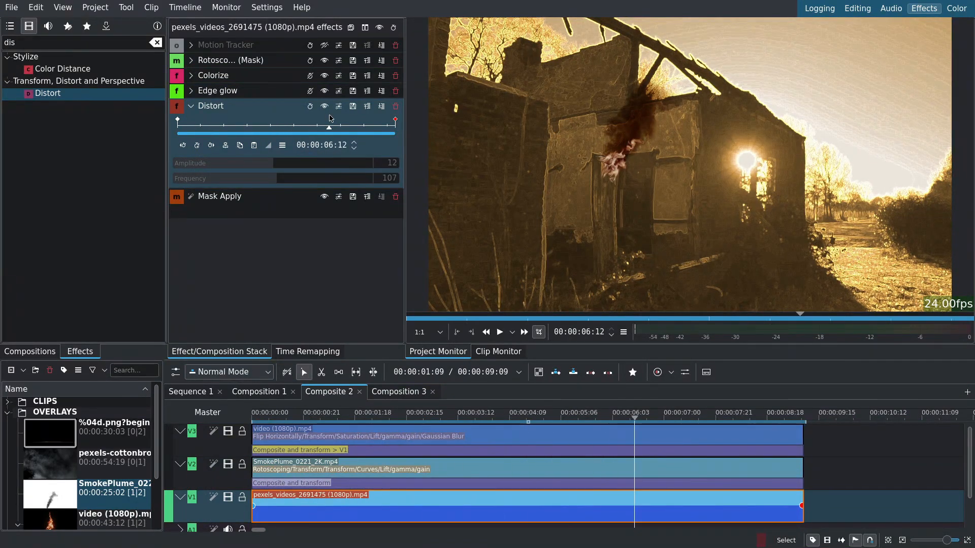
Outline the fire in the Rotoscoping (Mask) shape and widen its feathering to 84.
left_click(191, 60)
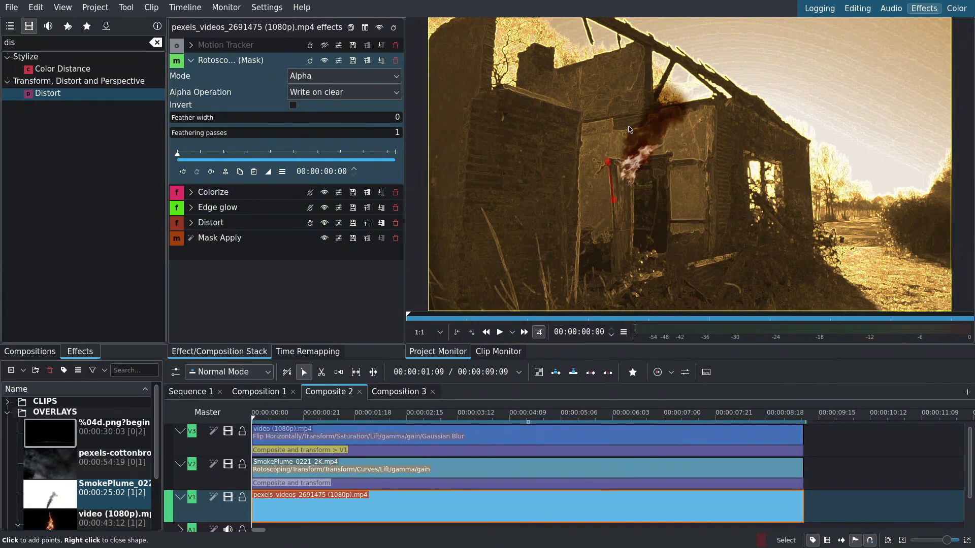
left_click(631, 207)
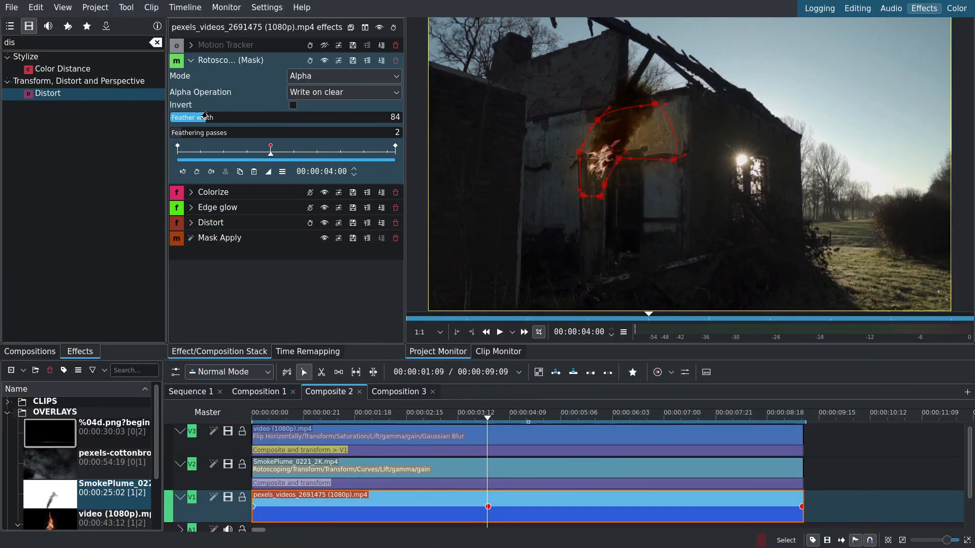
left_click_drag(191, 117, 207, 118)
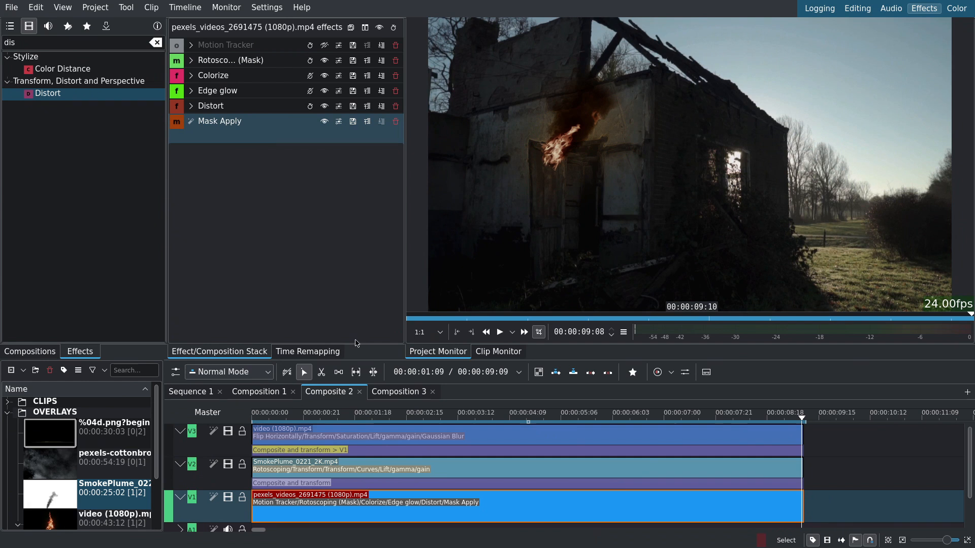
left_click(499, 331)
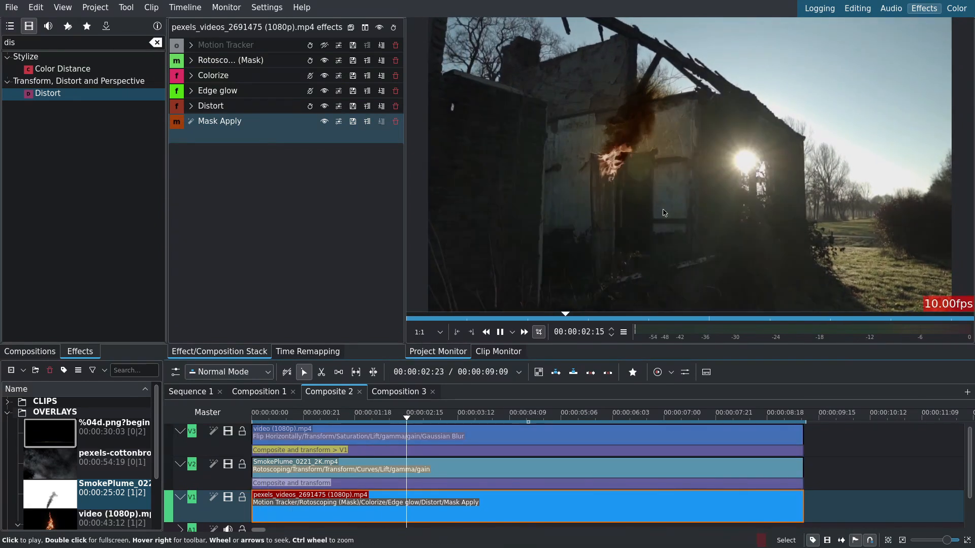
left_click(471, 331)
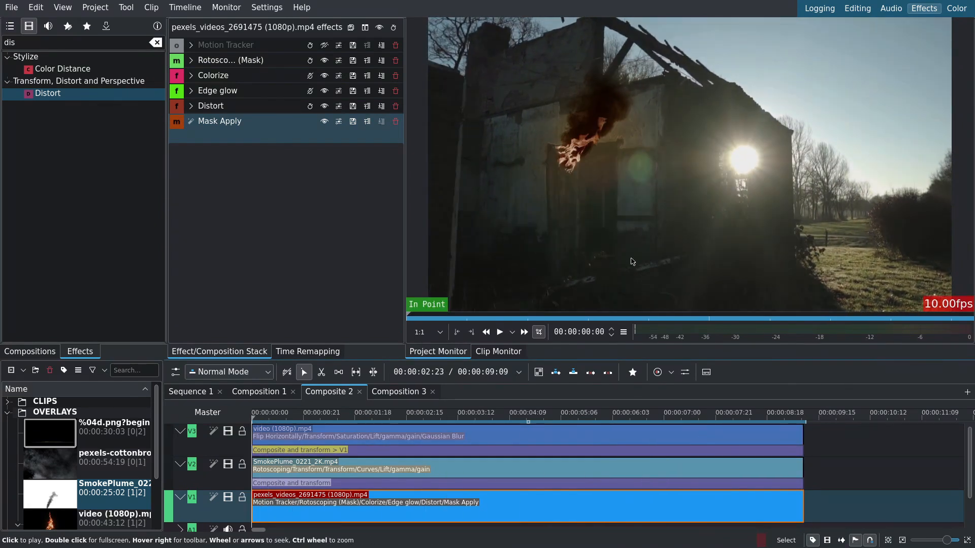
left_click(499, 332)
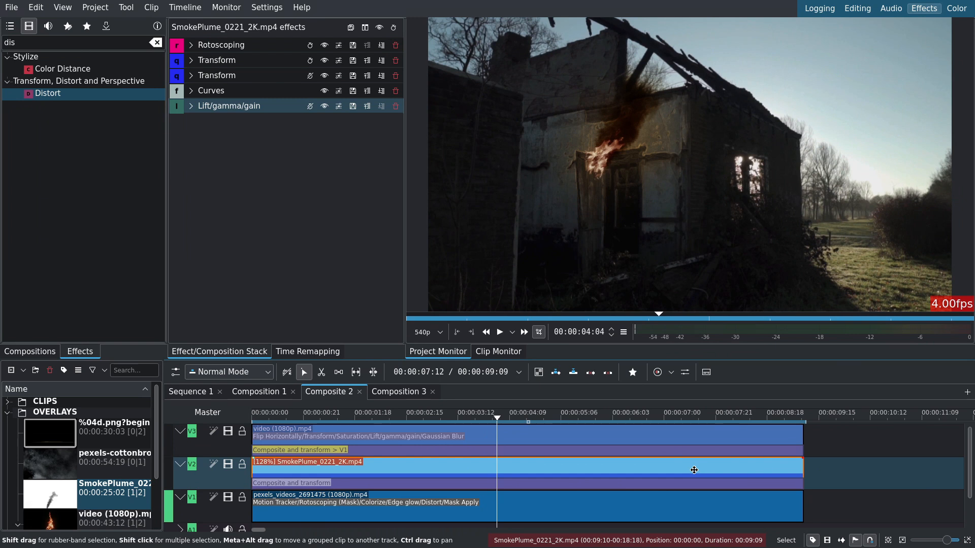
Copy the V3 fire clip's Transform effect onto the SmokePlume clip.
left_click(191, 61)
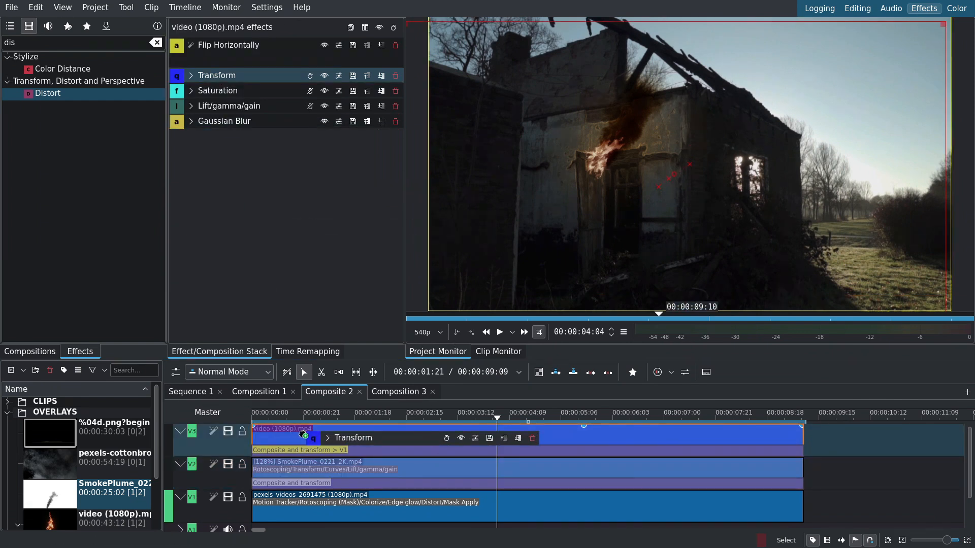
left_click(311, 469)
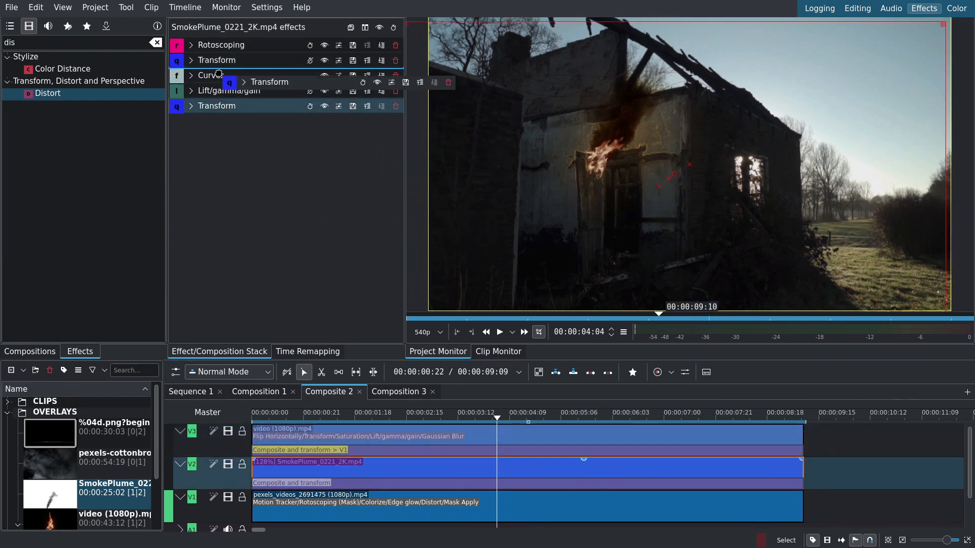